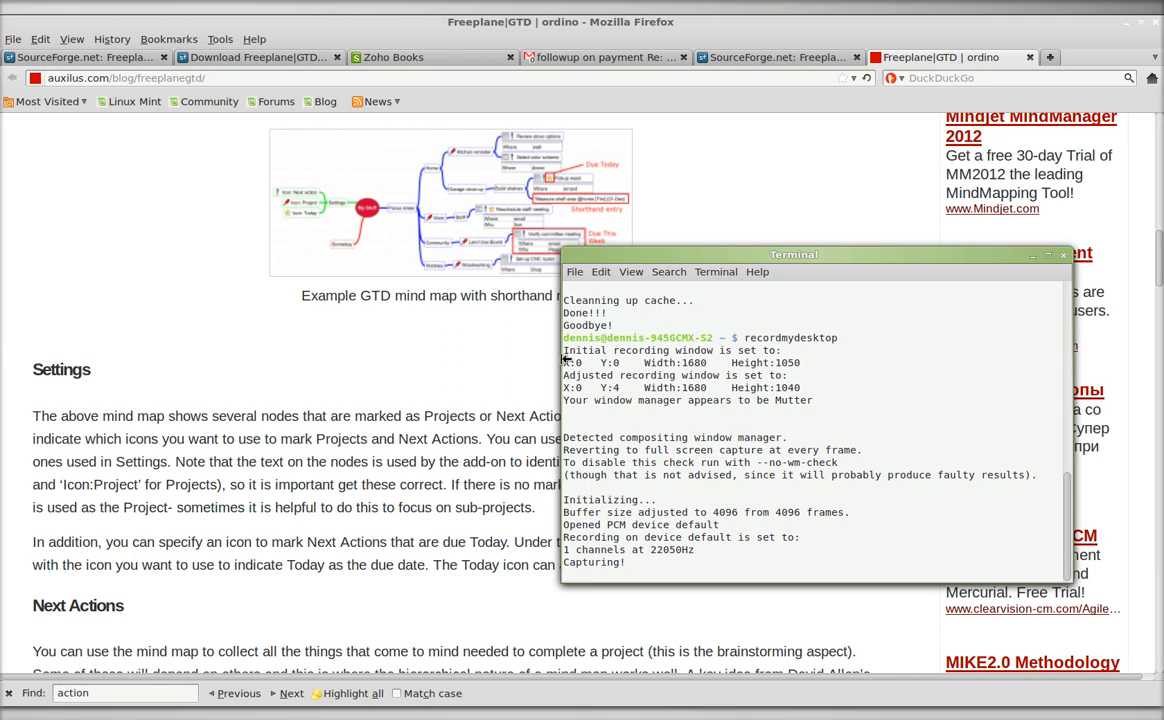
{"action": "mouse_move", "coordinate": [704, 178]}
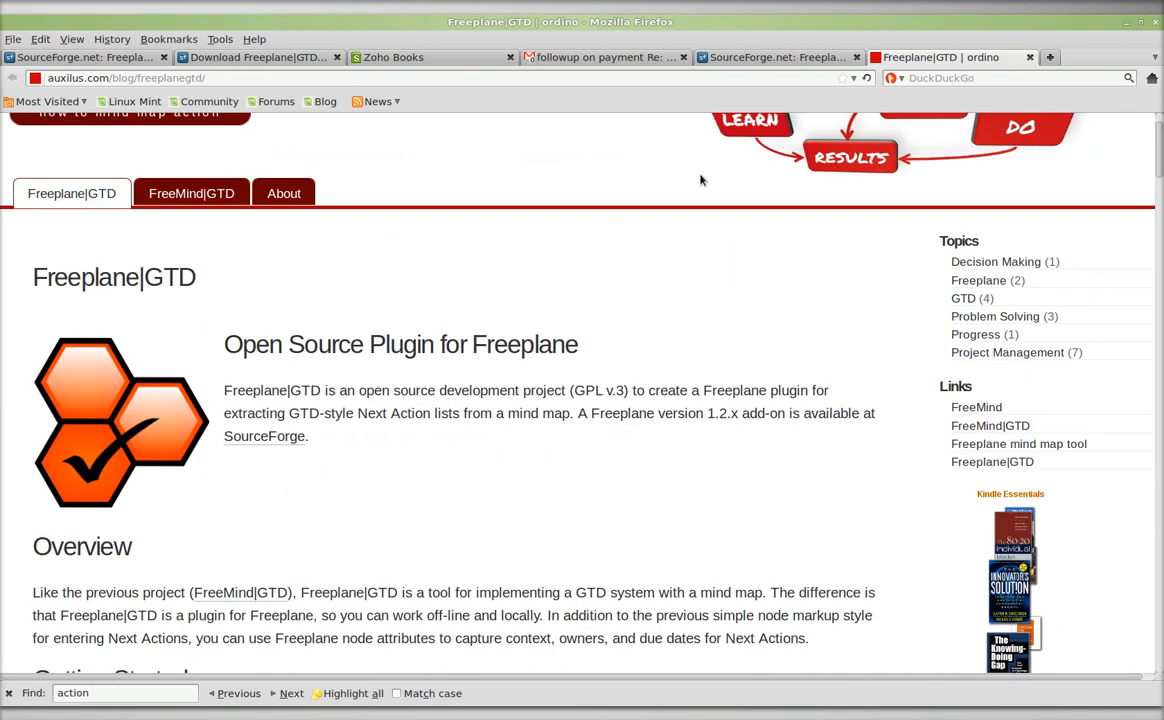
Scroll the Freeplane|GTD page down to its Downloads links for the tool, example map and add-on.
{"action": "scroll", "scroll_direction": "up", "scroll_amount": 3}
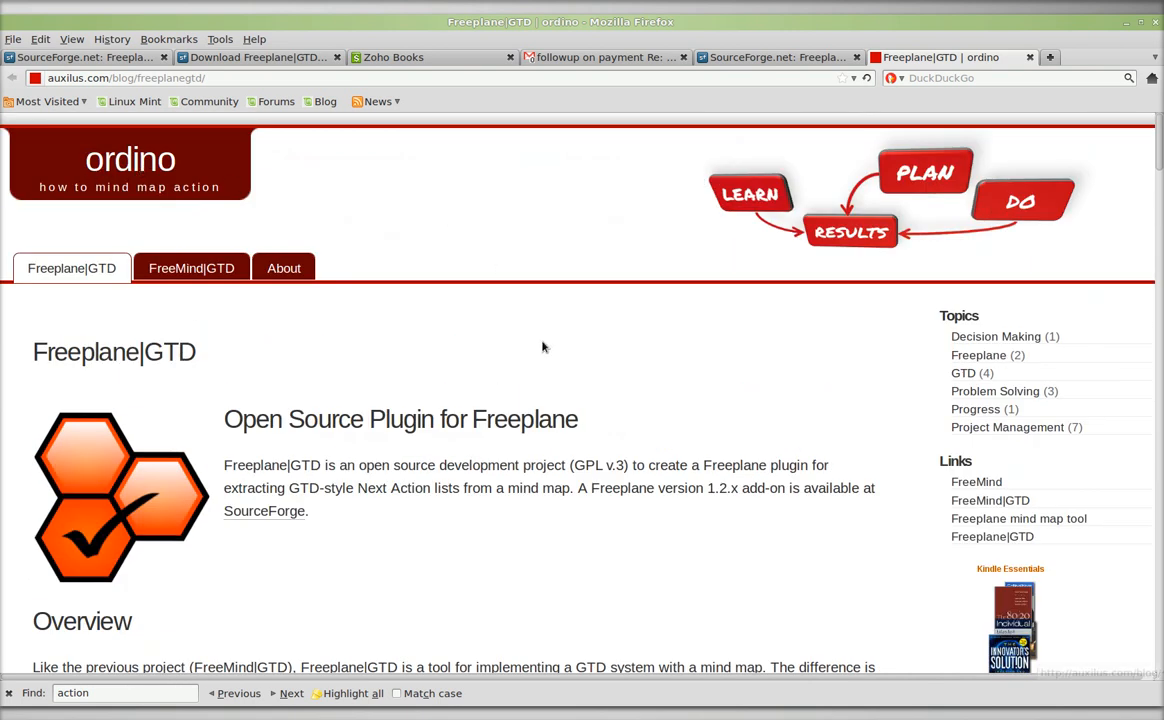
{"action": "scroll", "scroll_direction": "down", "scroll_amount": 3}
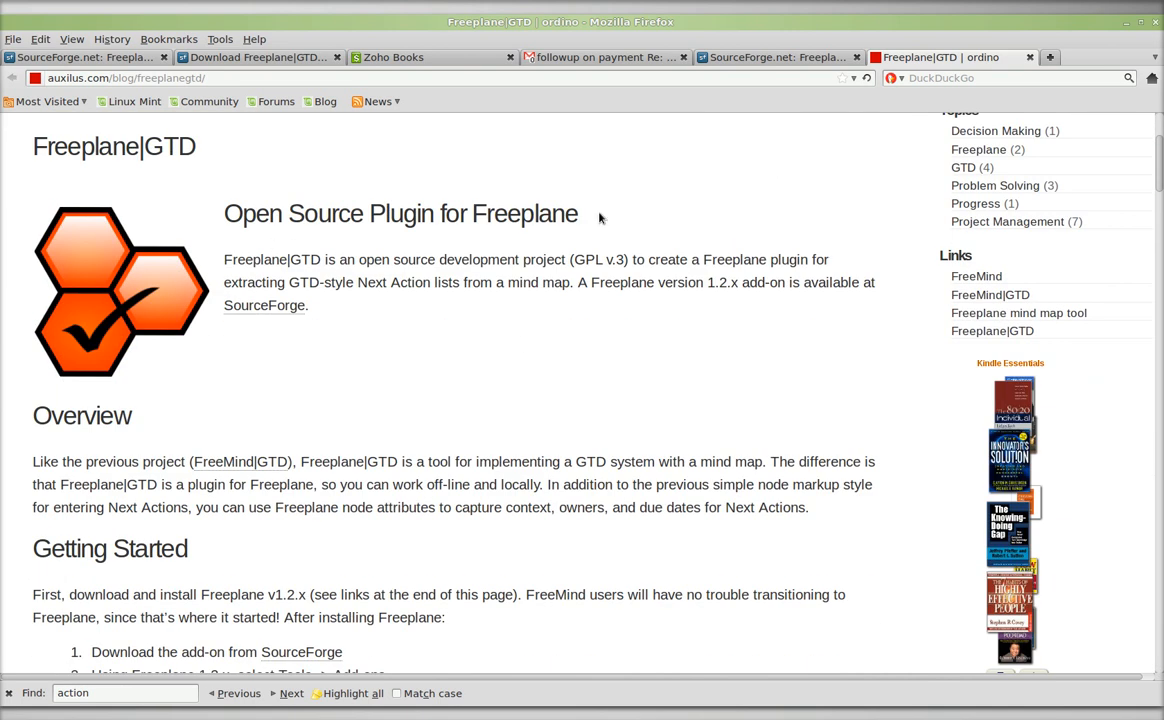
{"action": "scroll", "scroll_direction": "down", "scroll_amount": 3}
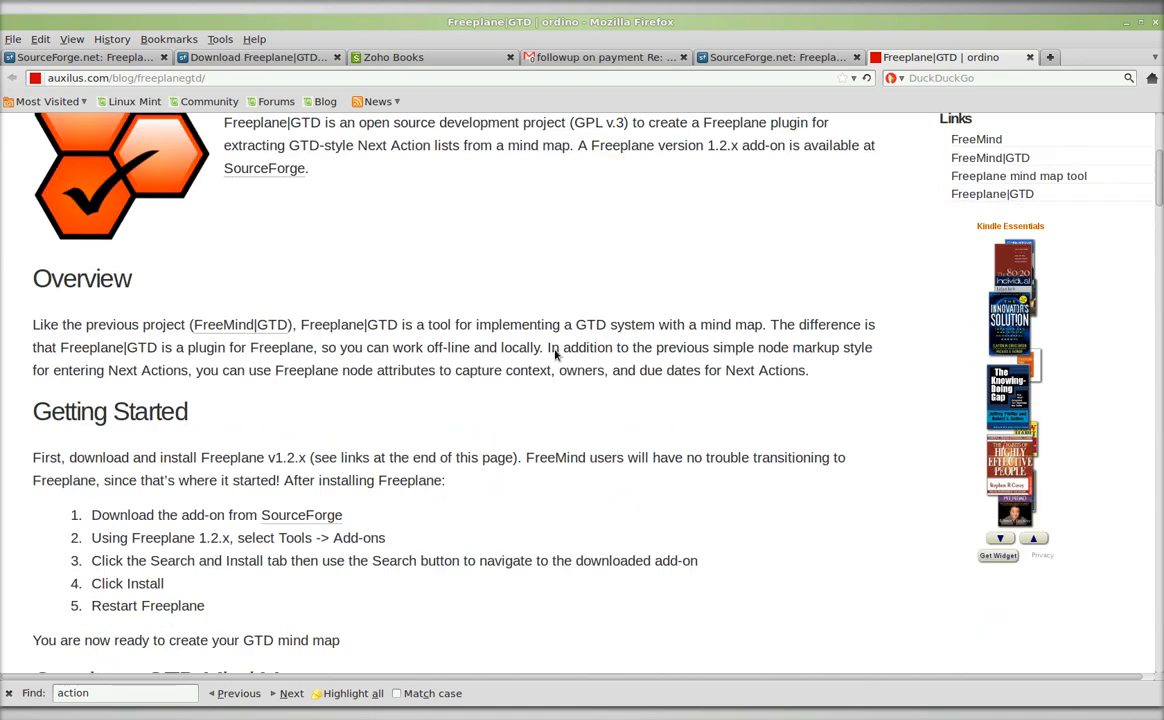
{"action": "scroll", "scroll_direction": "down", "scroll_amount": 3}
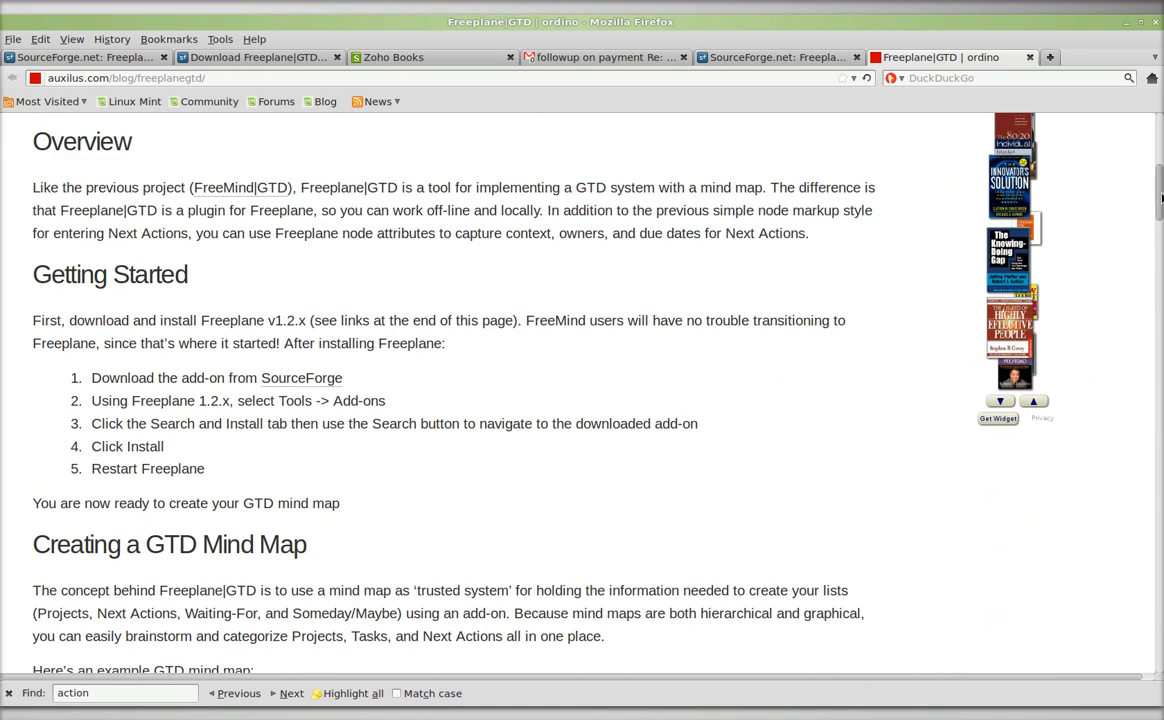
{"action": "scroll", "scroll_direction": "down", "scroll_amount": 3}
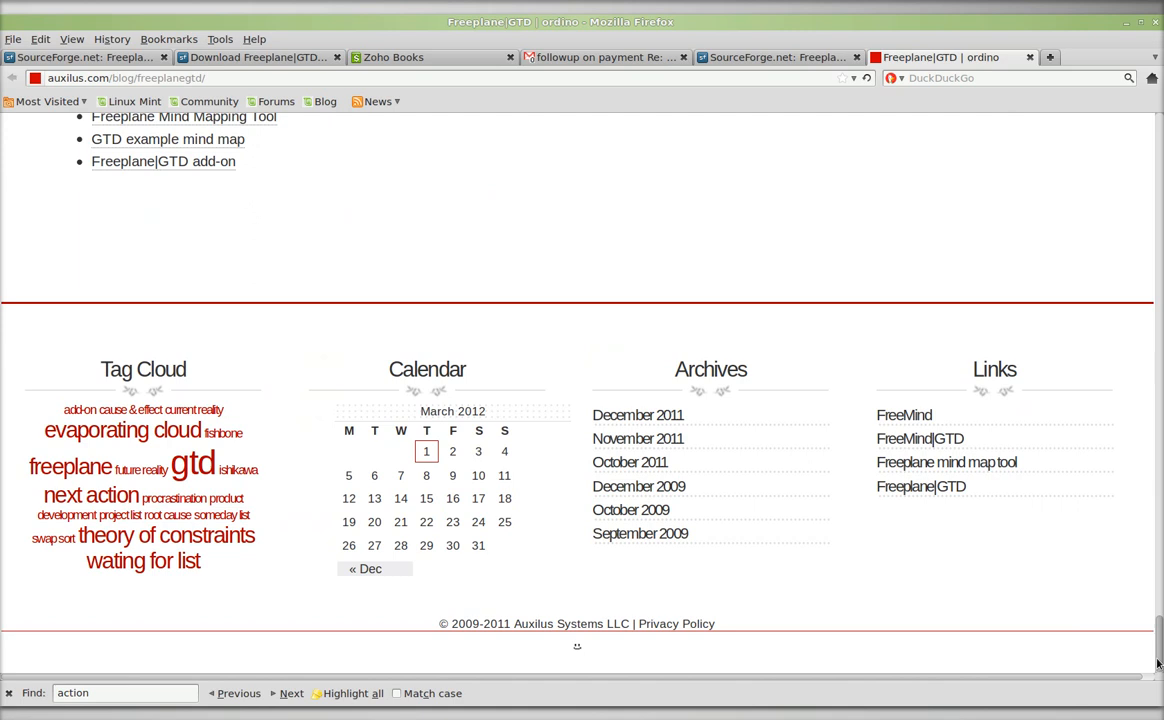
{"action": "scroll", "scroll_direction": "up", "scroll_amount": 3}
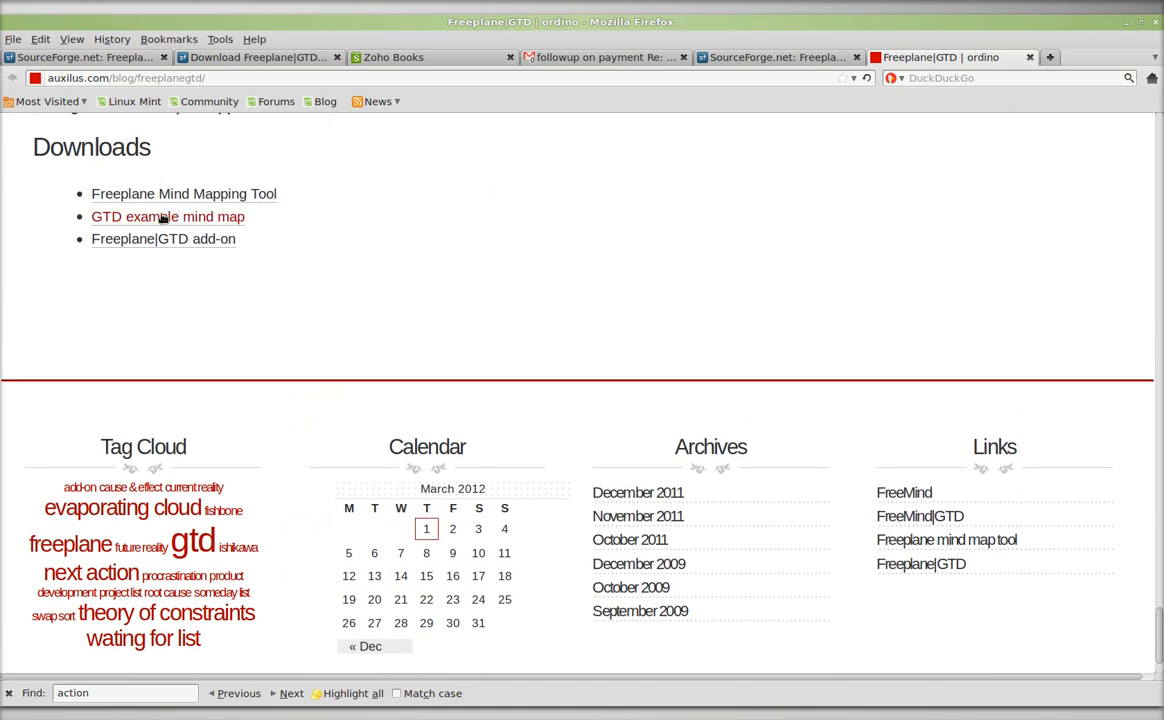
{"action": "mouse_move", "coordinate": [536, 310]}
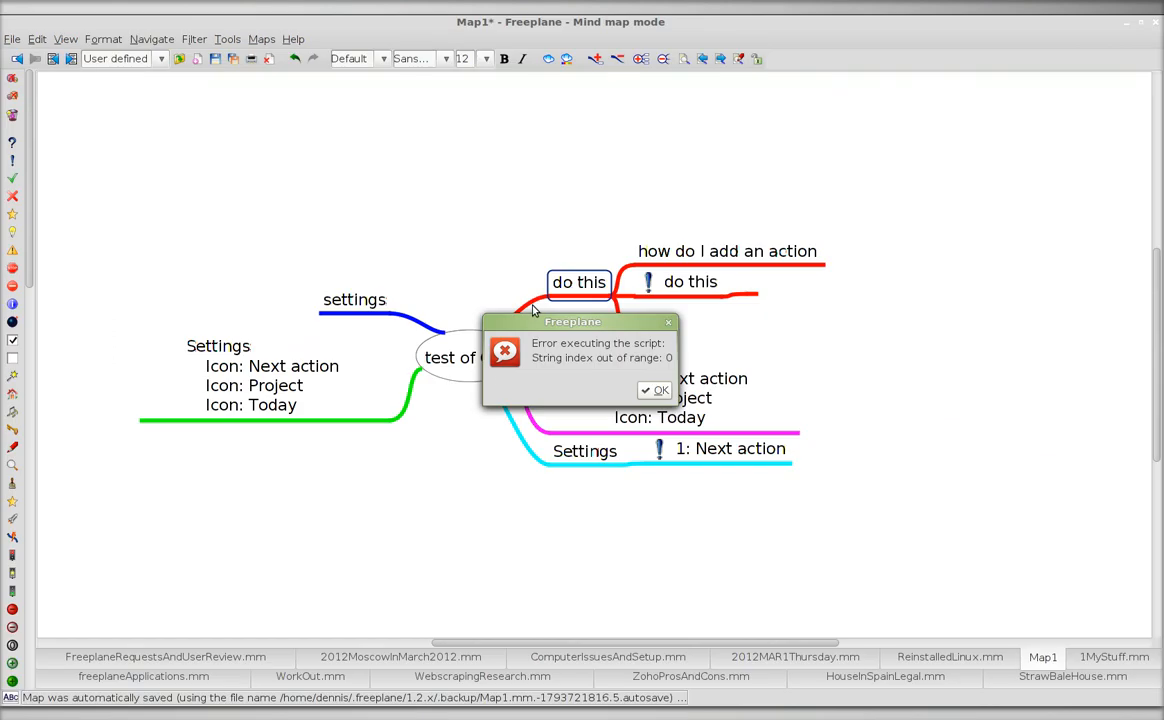
Dismiss the script error and look over the 1MyStuff example map.
{"action": "left_click", "coordinate": [654, 390]}
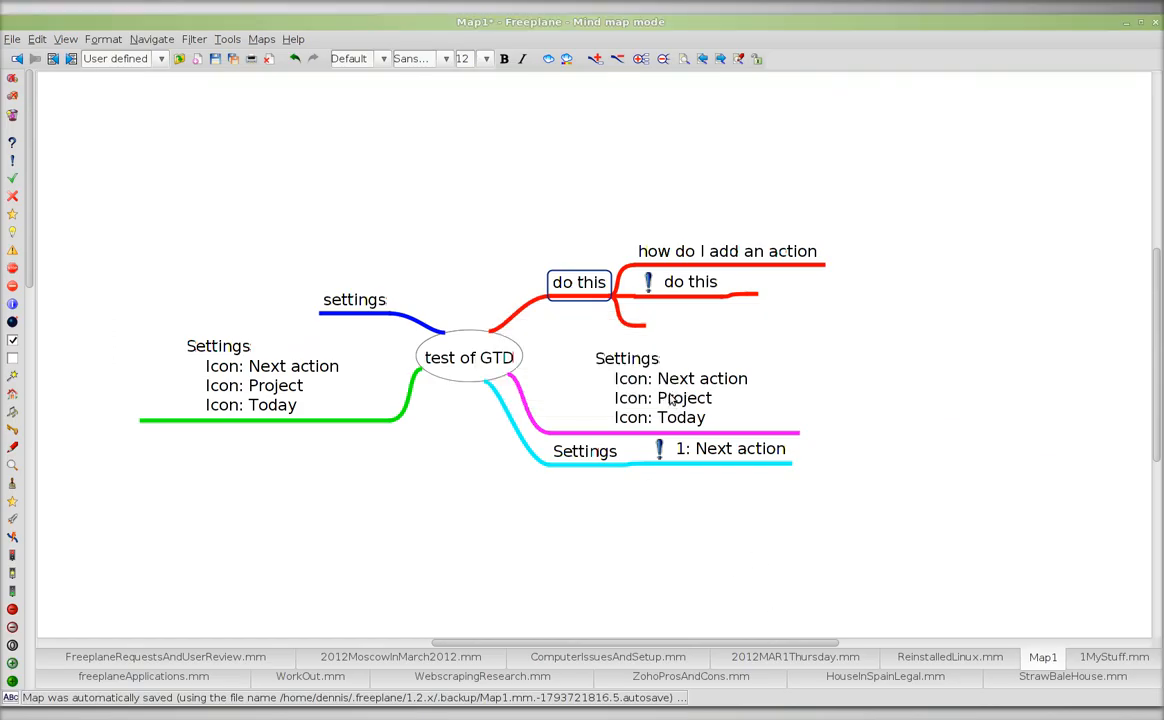
{"action": "left_click", "coordinate": [1112, 656]}
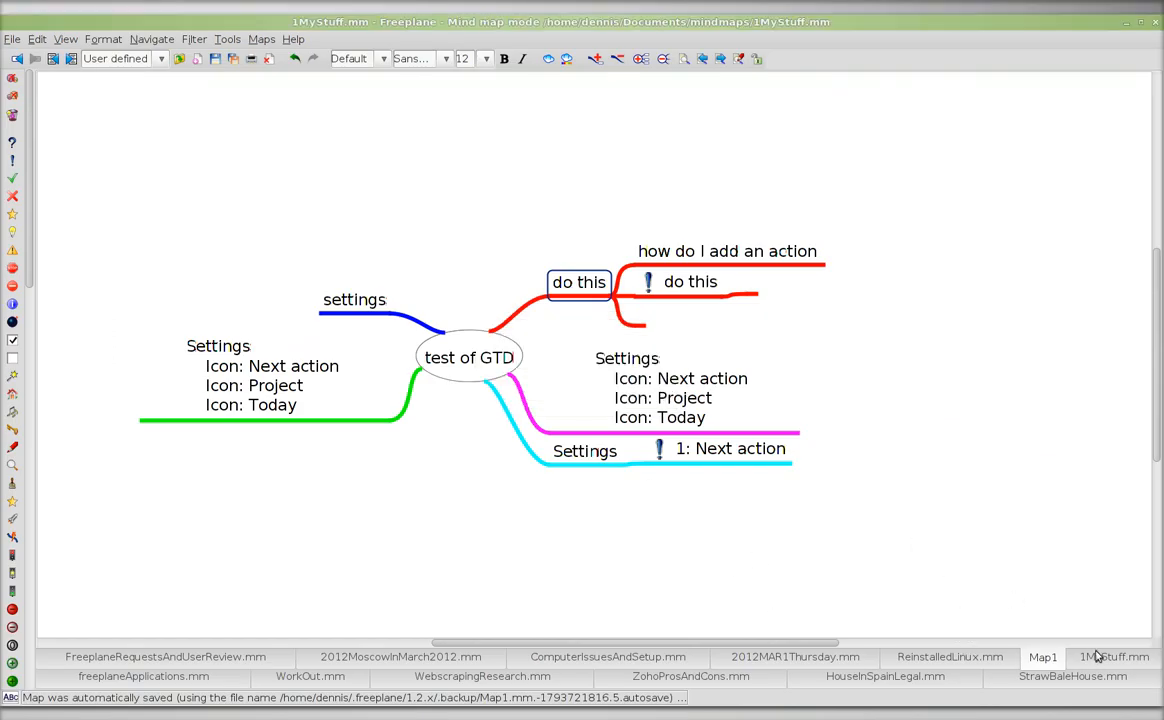
{"action": "left_click", "coordinate": [1112, 656]}
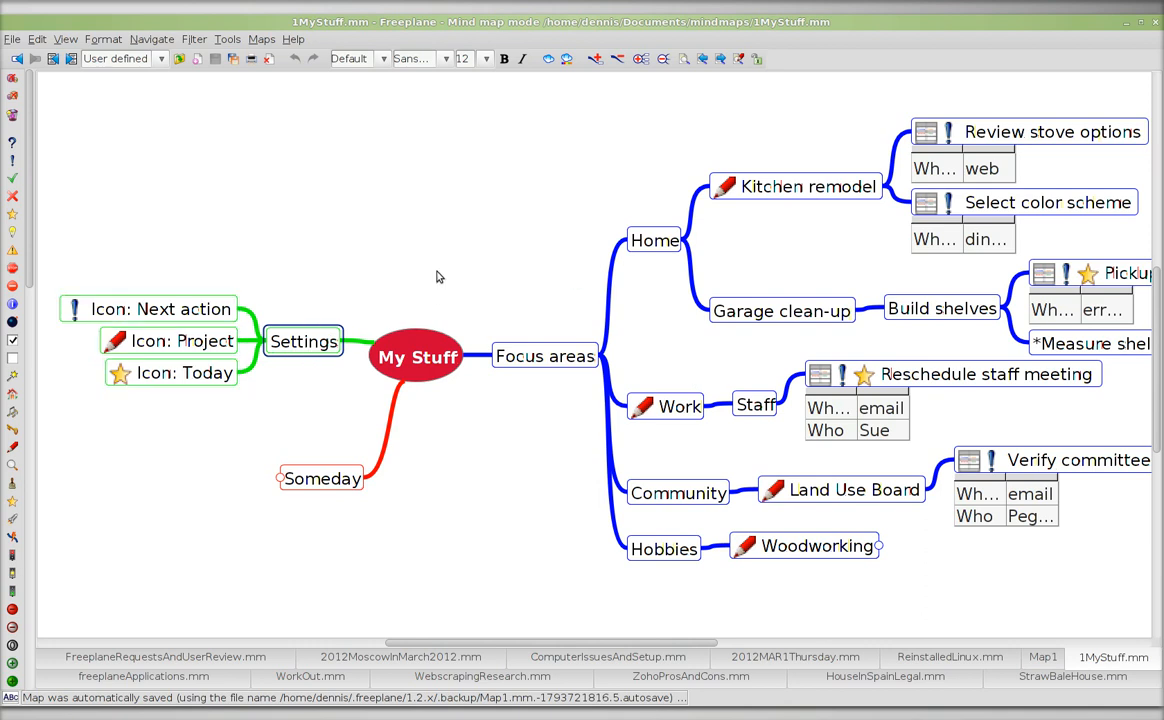
{"action": "mouse_move", "coordinate": [1044, 656]}
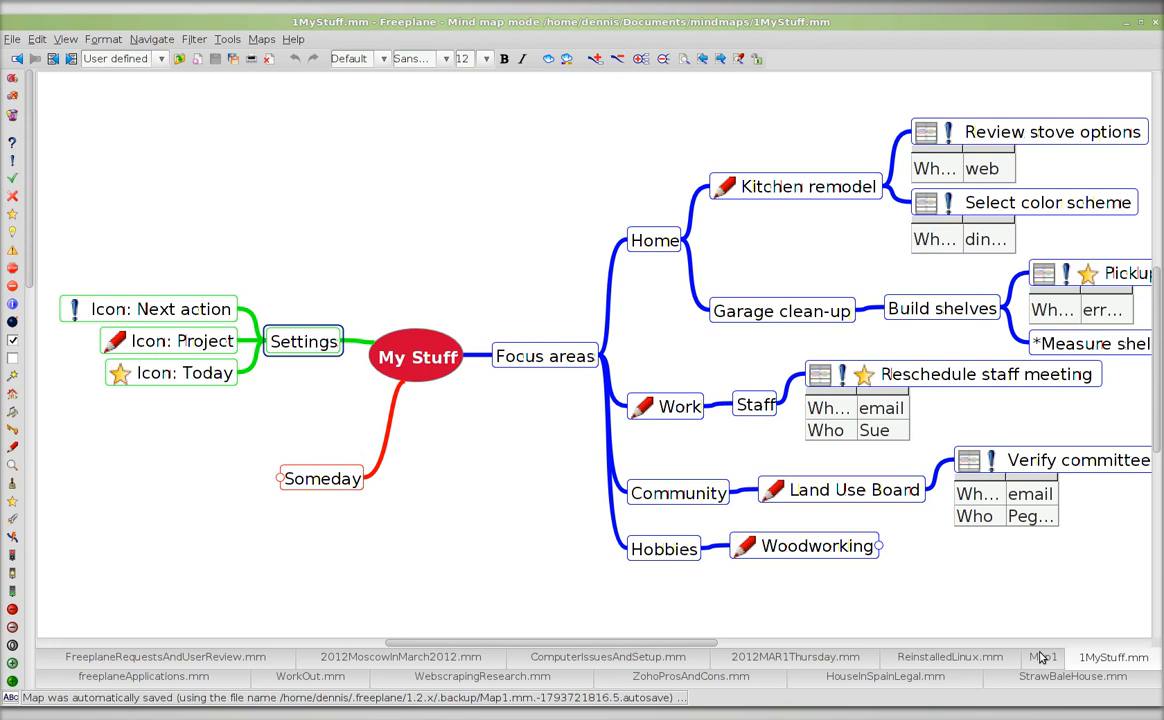
Return to the test of GTD map and select a node there.
{"action": "left_click", "coordinate": [1042, 656]}
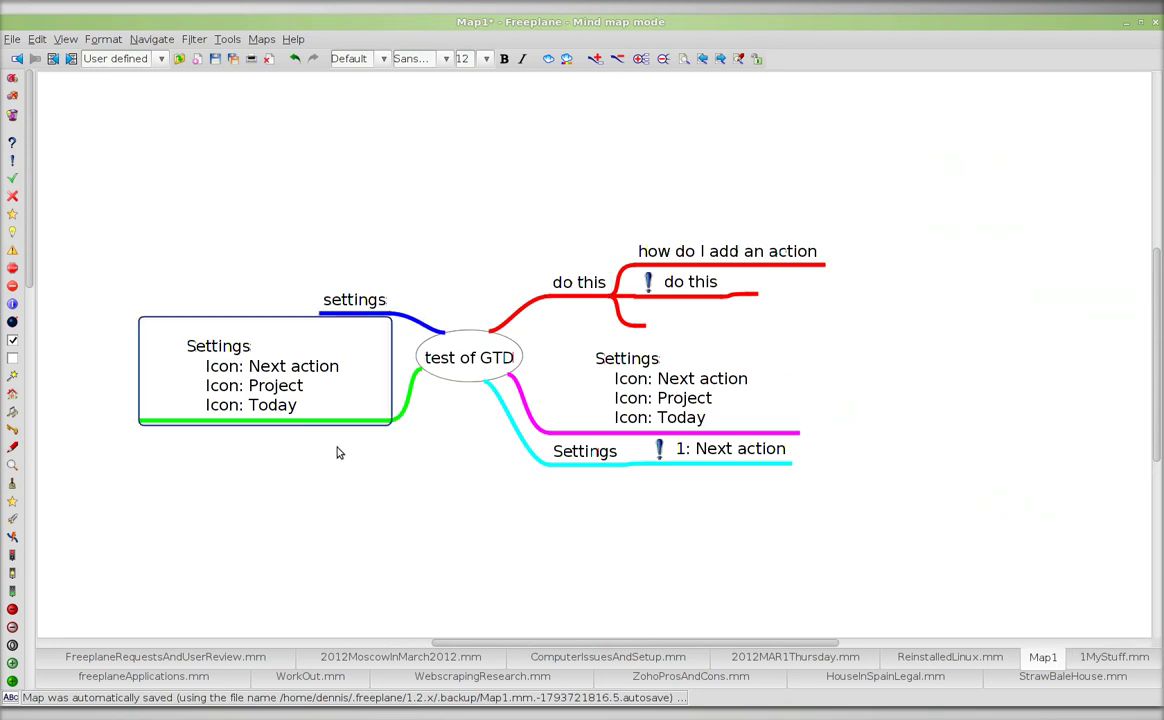
{"action": "mouse_move", "coordinate": [258, 374]}
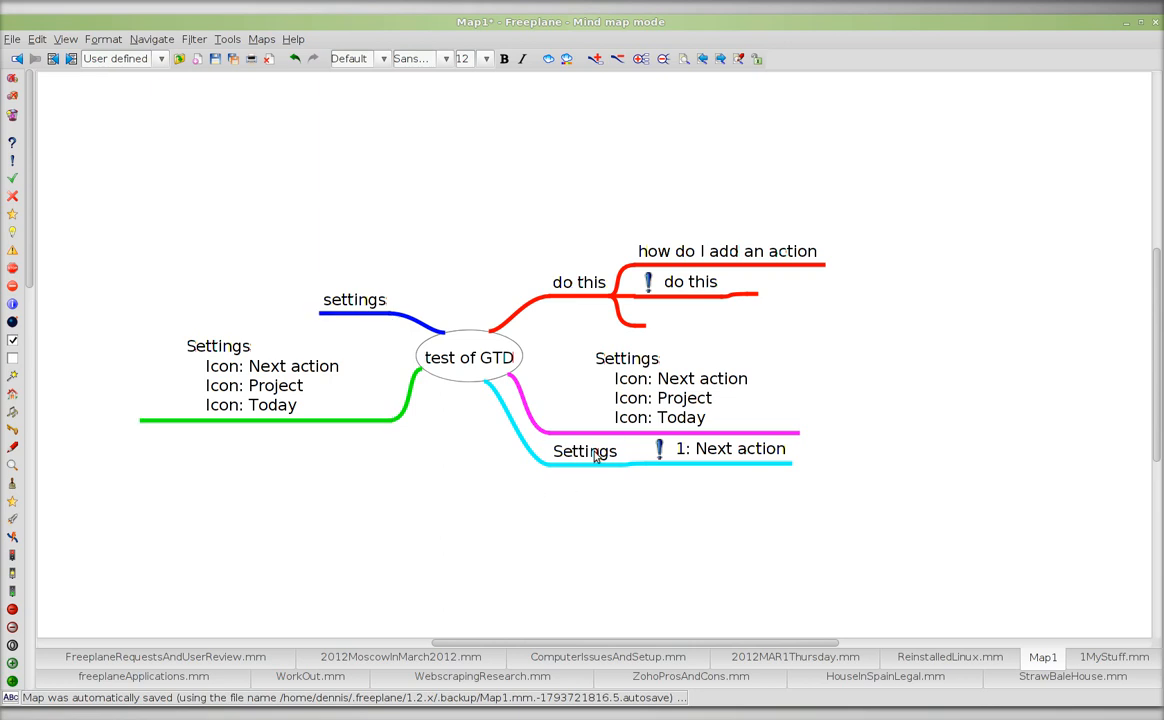
{"action": "left_click", "coordinate": [584, 452]}
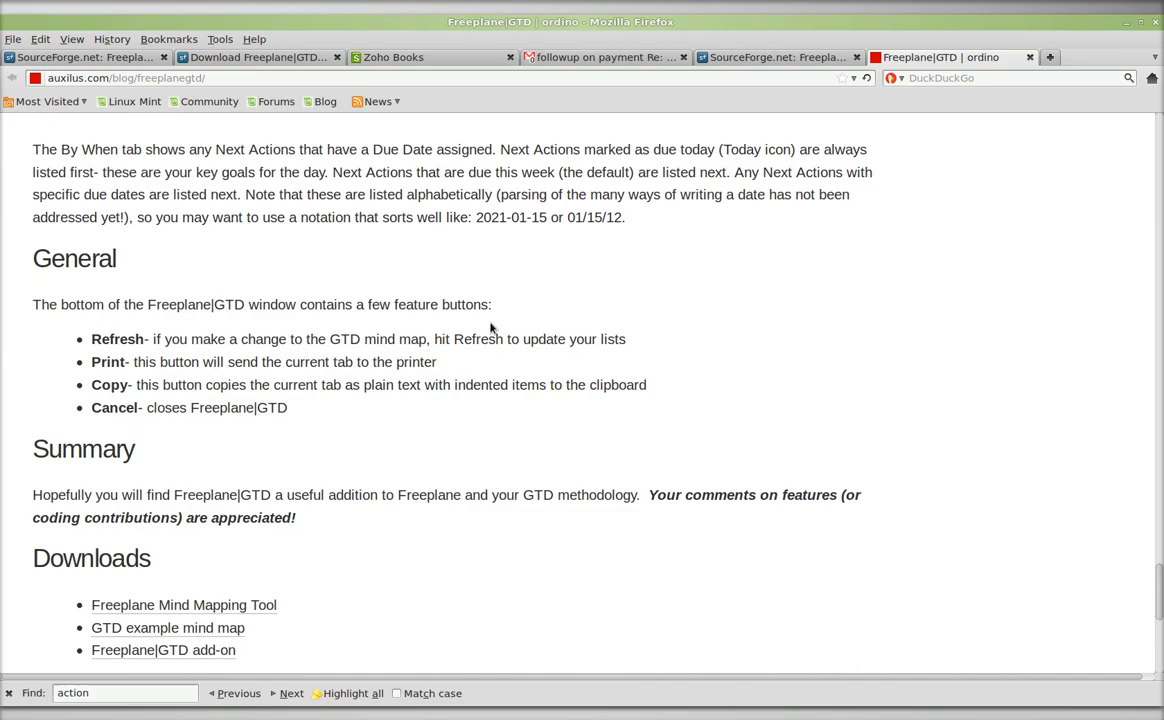
Scroll the Freeplane|GTD page up to its Settings icons and Next Actions explanation.
{"action": "scroll", "scroll_direction": "up", "scroll_amount": 3}
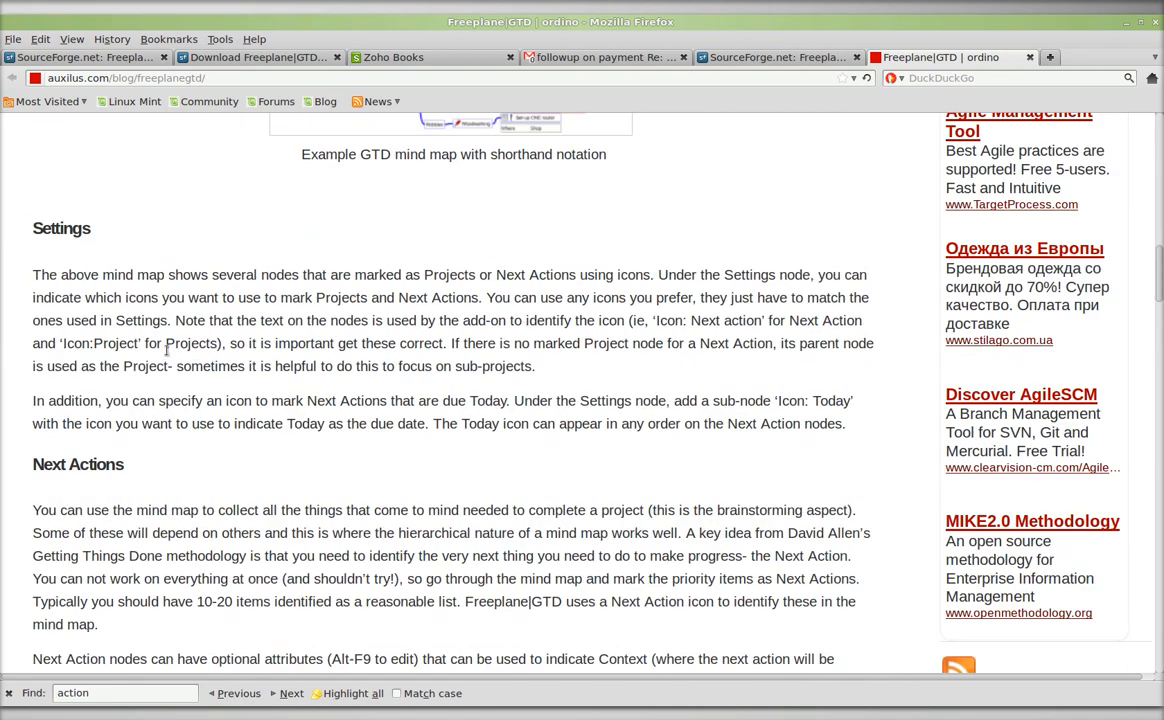
{"action": "mouse_move", "coordinate": [704, 324]}
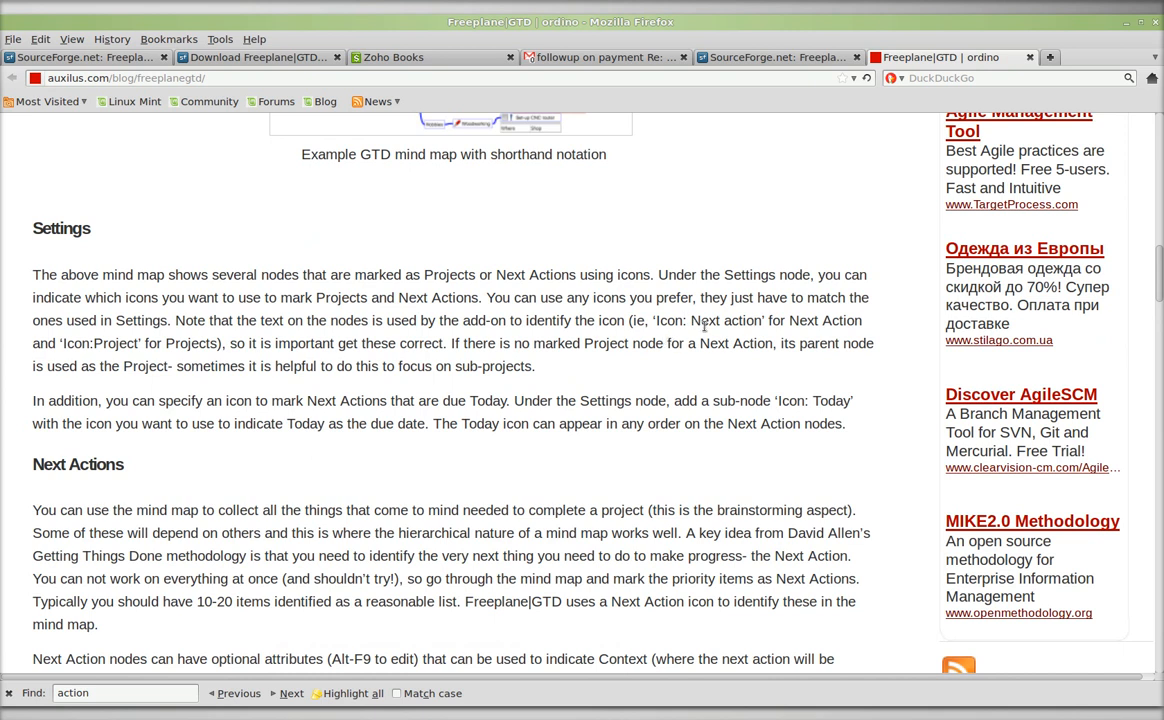
{"action": "mouse_move", "coordinate": [684, 382]}
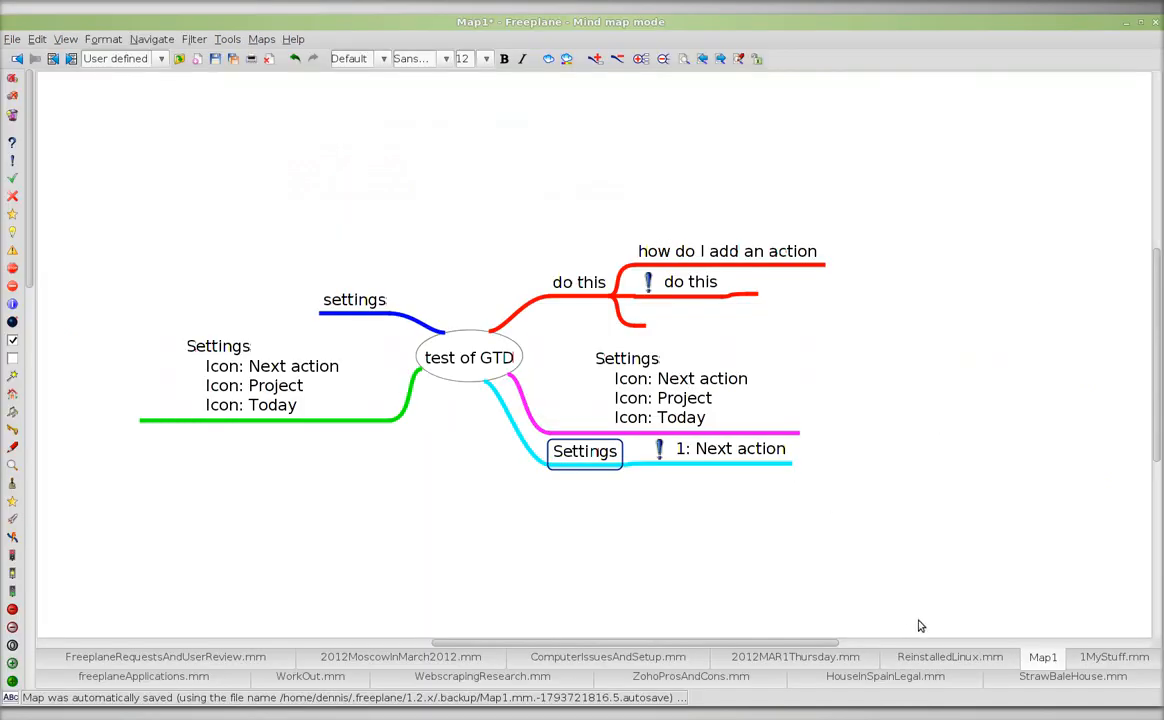
Check the Icon: Project settings node in the 1MyStuff example map, then return to test of GTD.
{"action": "left_click", "coordinate": [1112, 656]}
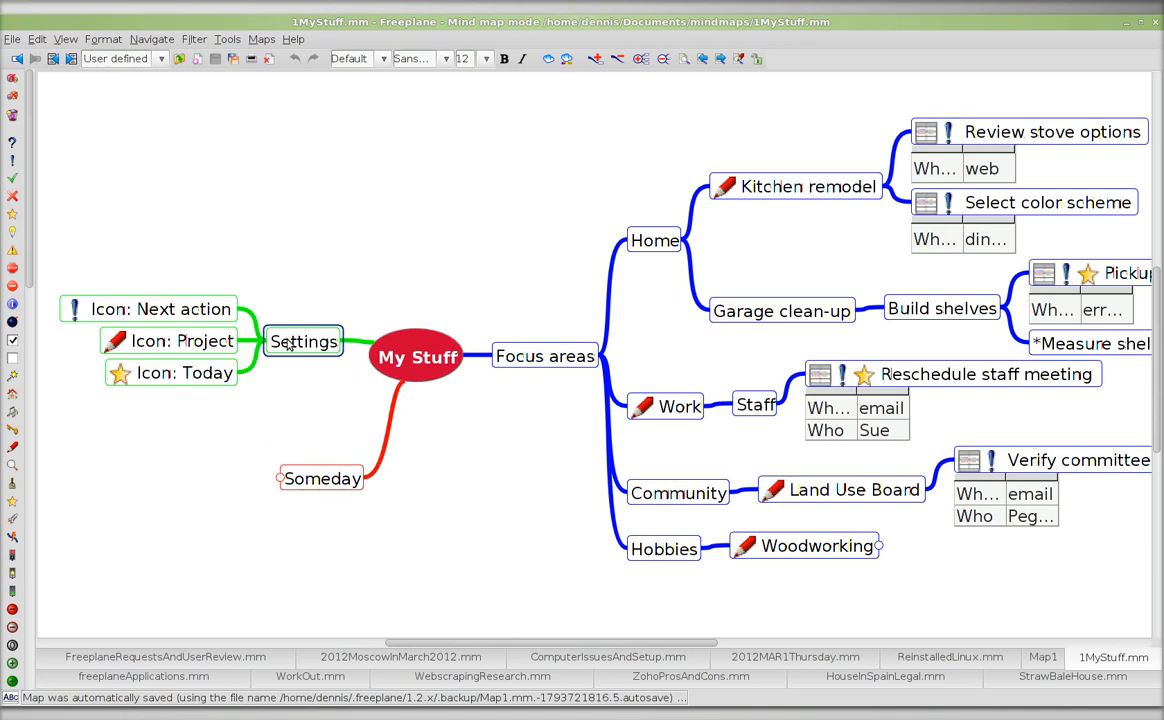
{"action": "mouse_move", "coordinate": [120, 320]}
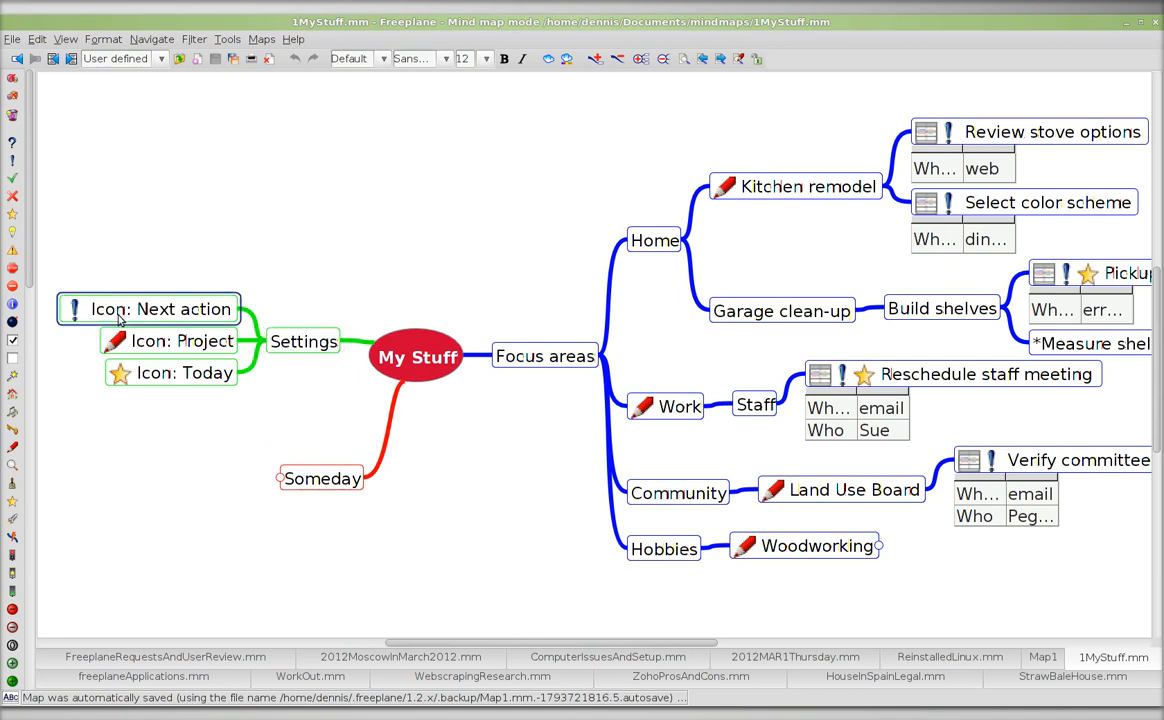
{"action": "left_click", "coordinate": [184, 340]}
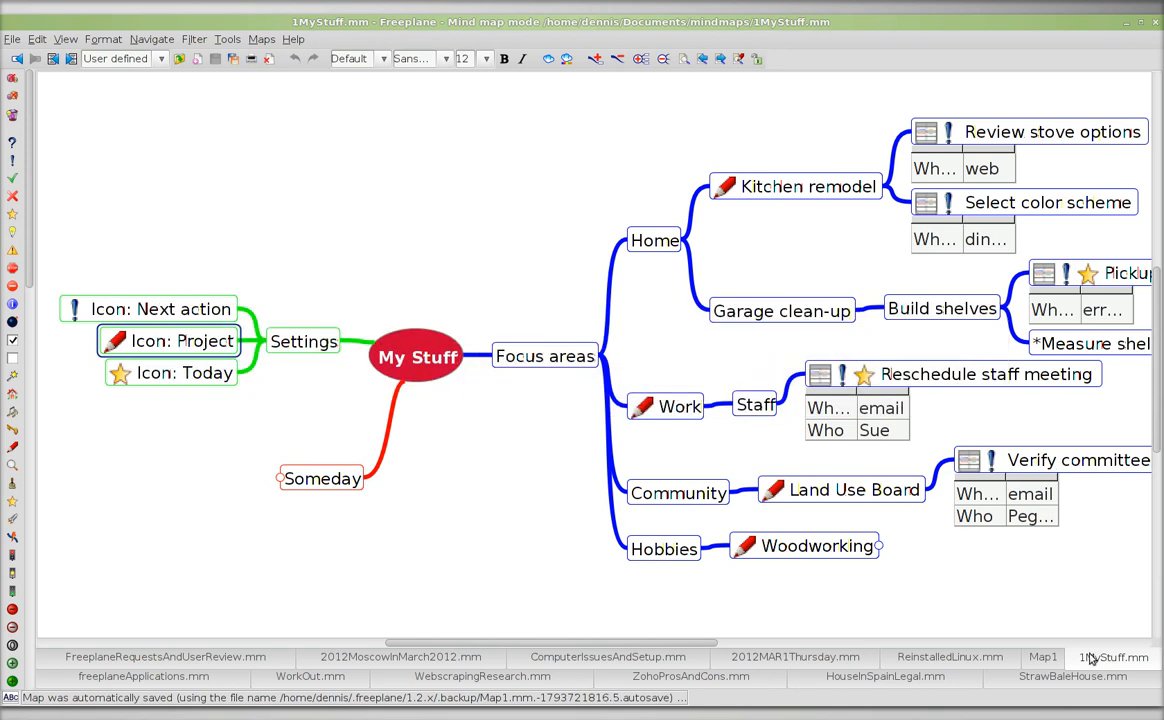
{"action": "left_click", "coordinate": [1044, 656]}
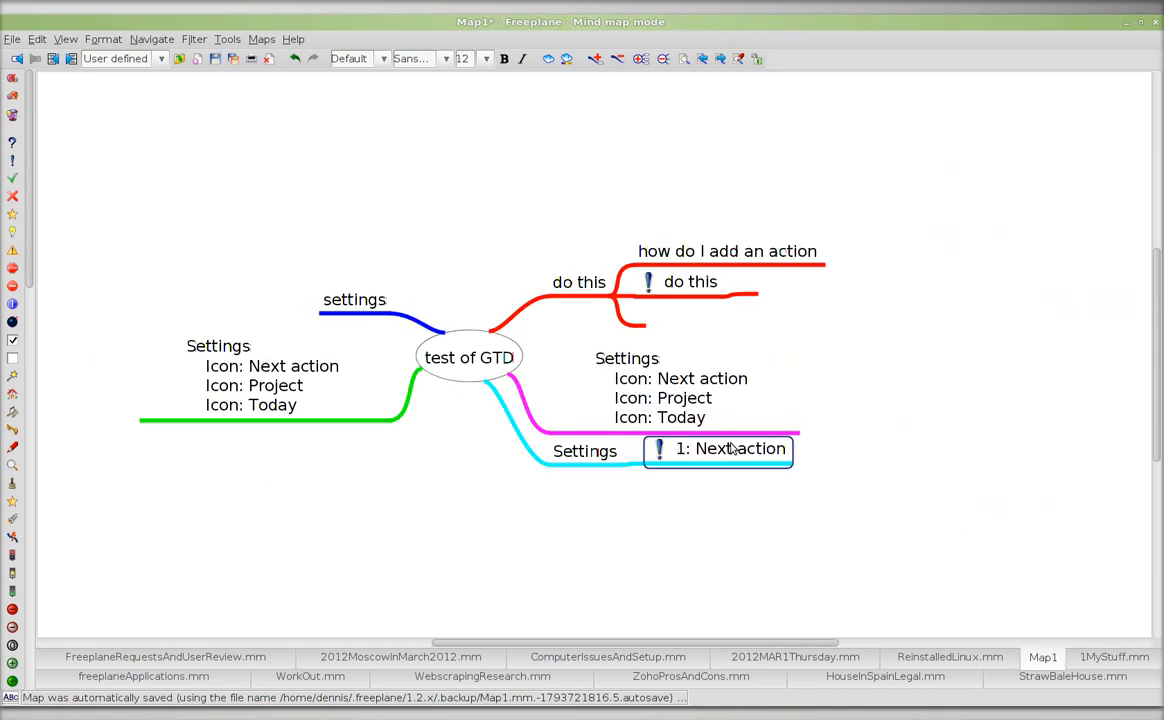
Add a new node after Settings in test of GTD and mark it with the Next action icon.
{"action": "left_click", "coordinate": [584, 452]}
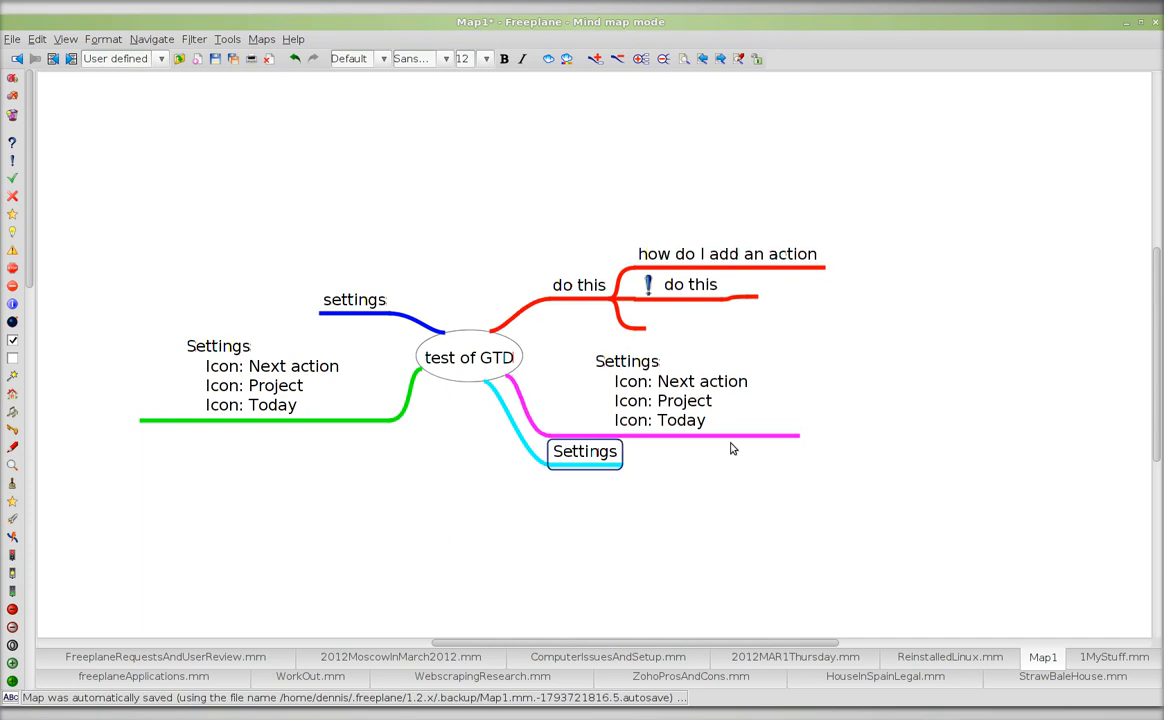
{"action": "double_click", "coordinate": [584, 452]}
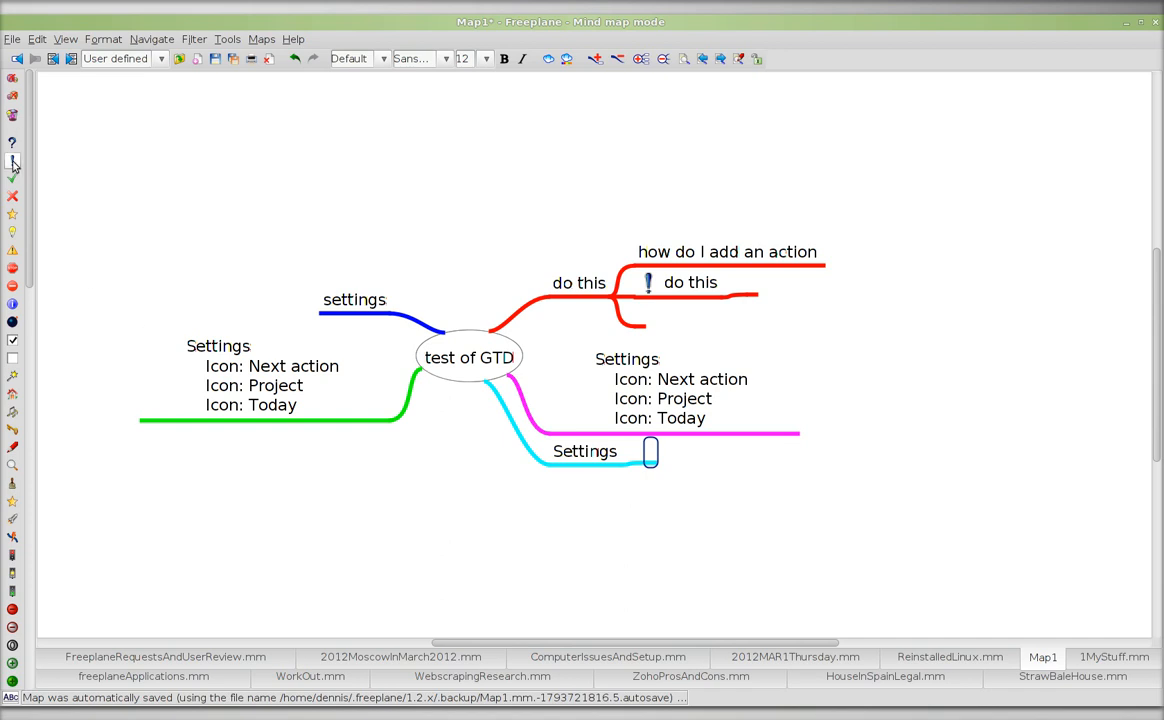
{"action": "left_click", "coordinate": [12, 162]}
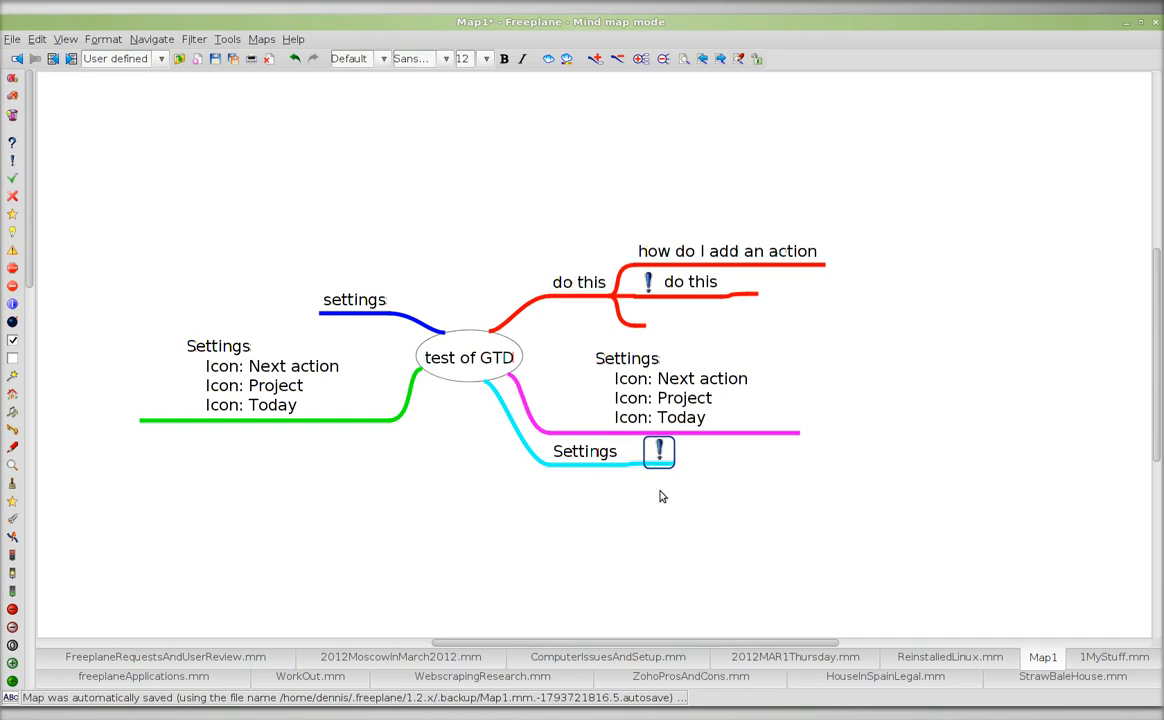
Compare against the ReinstalledLinux and 1MyStuff maps, ending back on test of GTD.
{"action": "left_click", "coordinate": [948, 656]}
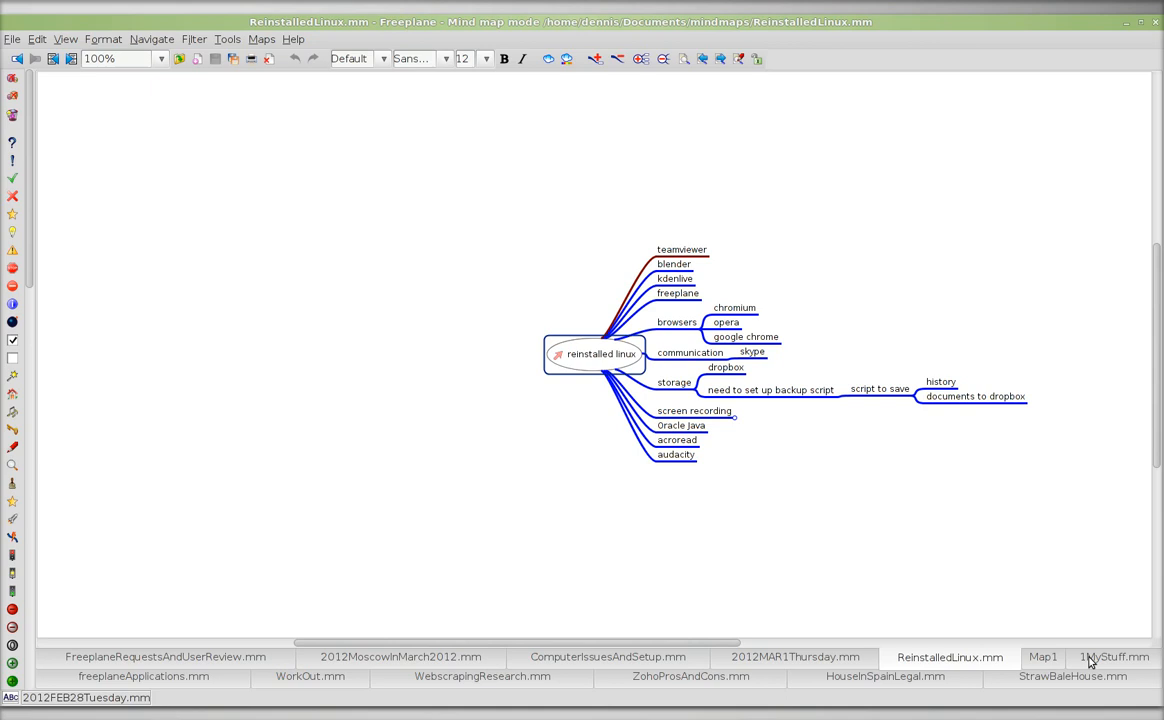
{"action": "left_click", "coordinate": [1112, 656]}
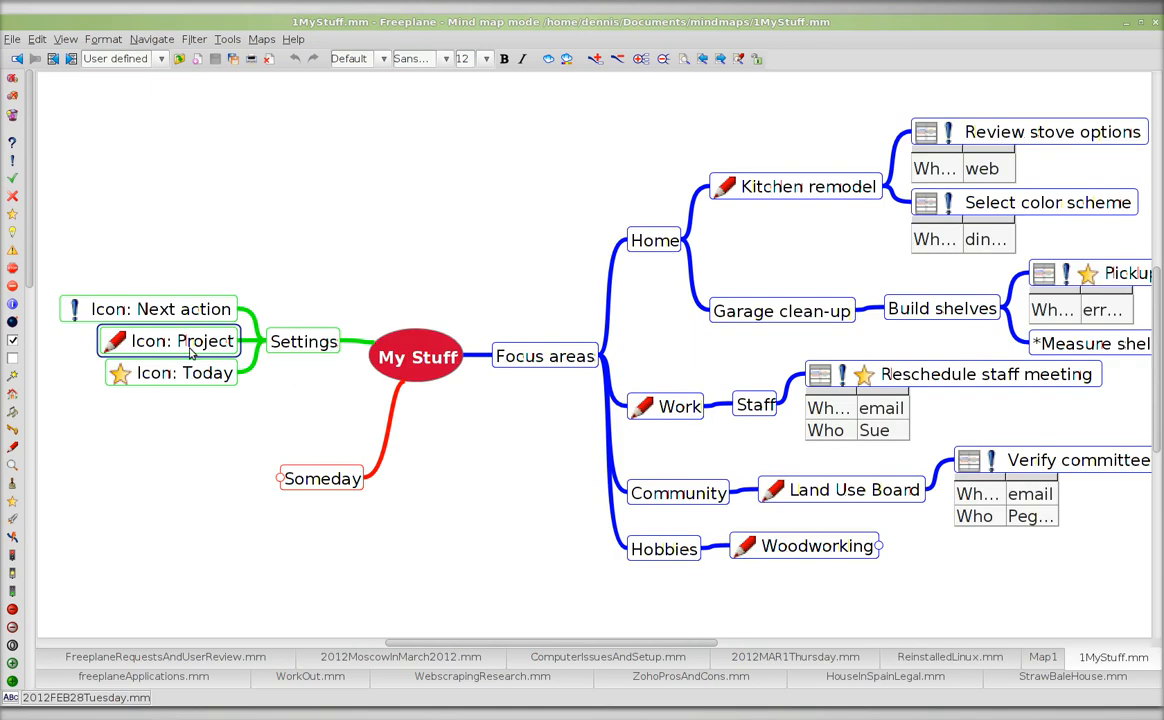
{"action": "mouse_move", "coordinate": [476, 460]}
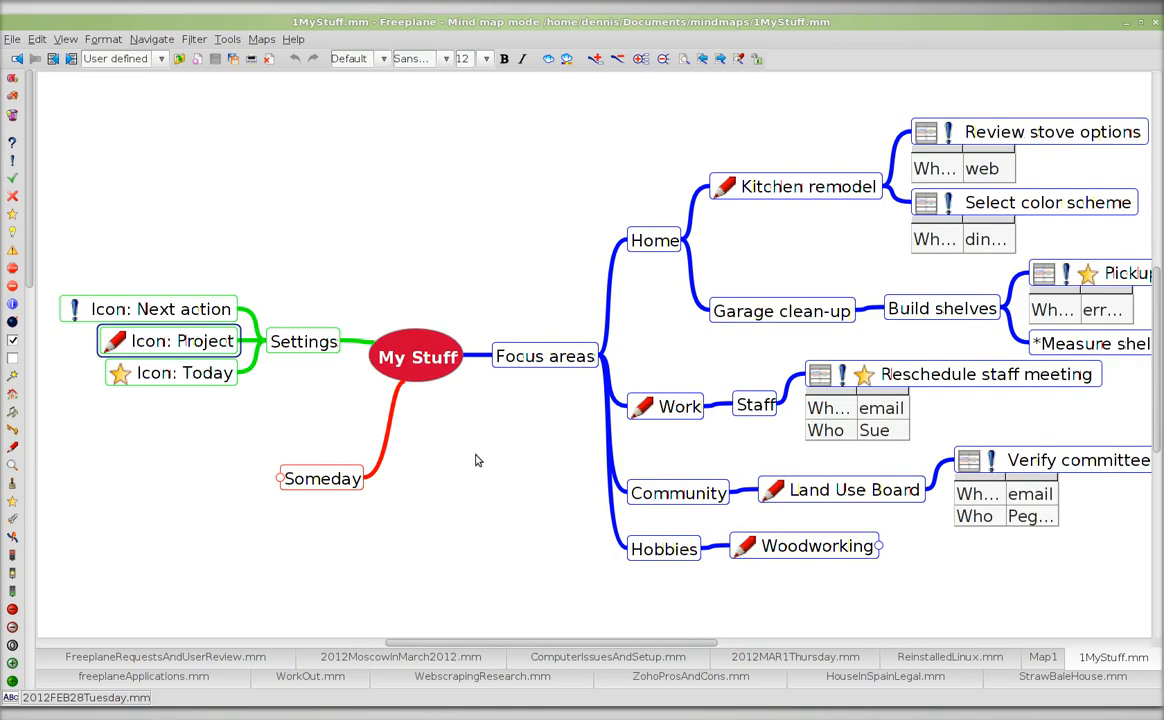
{"action": "mouse_move", "coordinate": [1044, 656]}
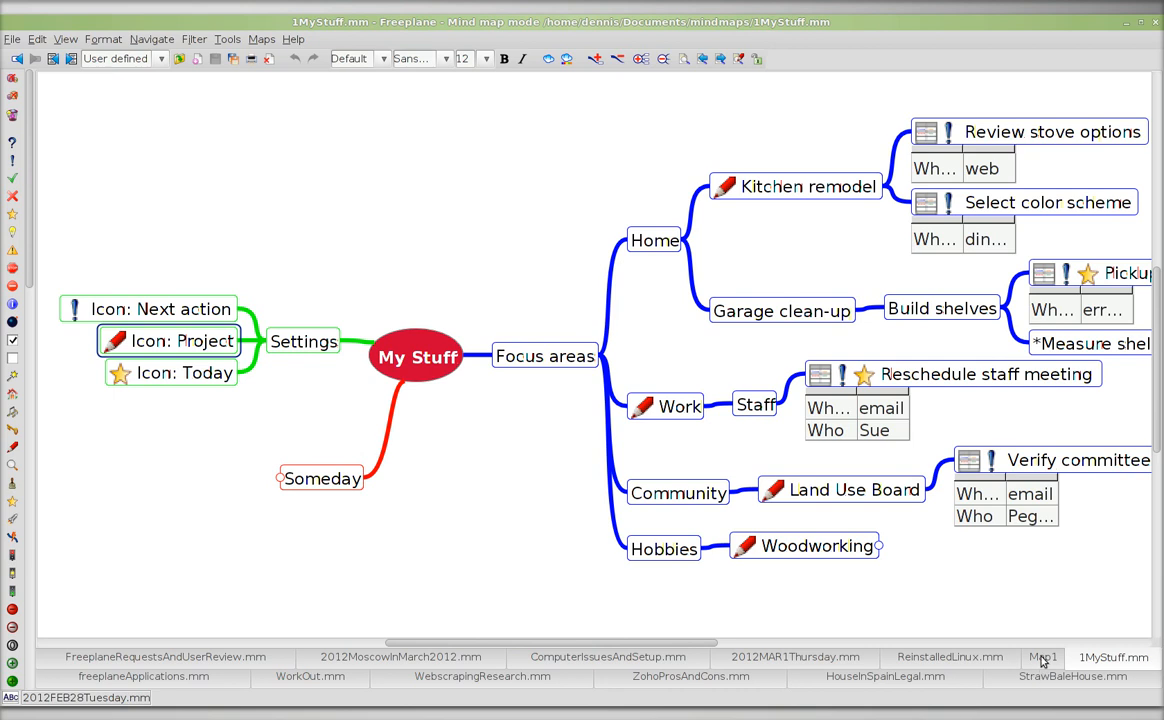
{"action": "left_click", "coordinate": [1042, 656]}
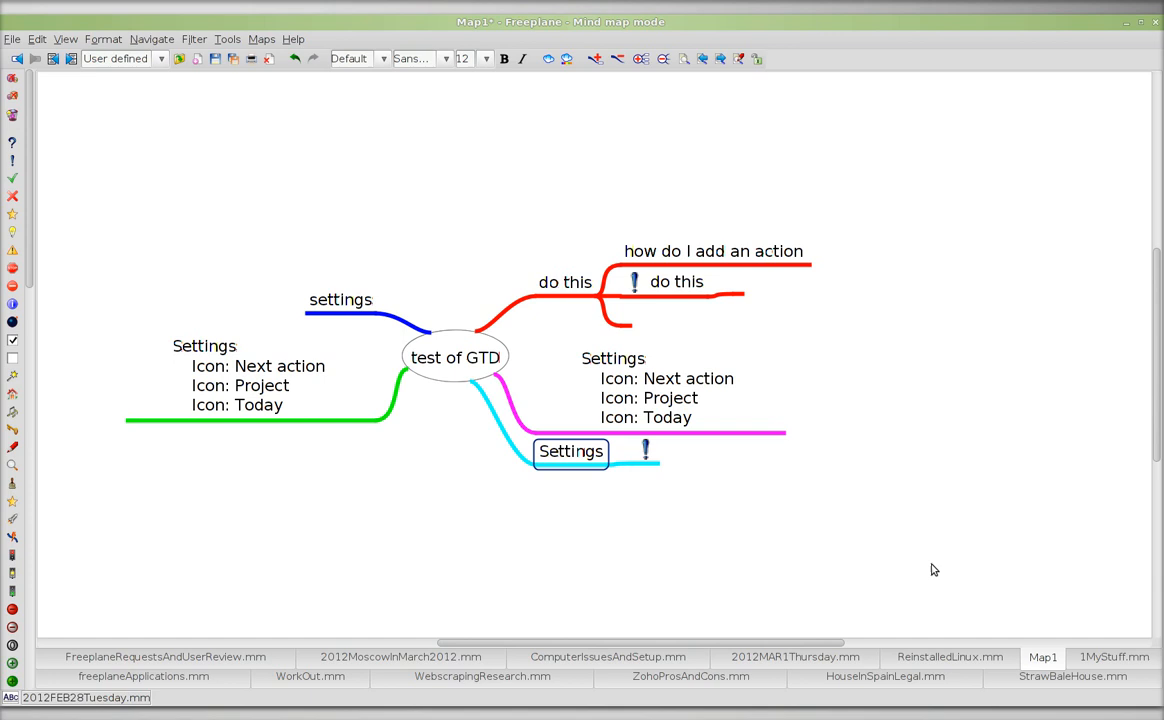
Complete the node text to read 'Settings'.
{"action": "left_click", "coordinate": [644, 452]}
{"action": "type", "text": "Se"}
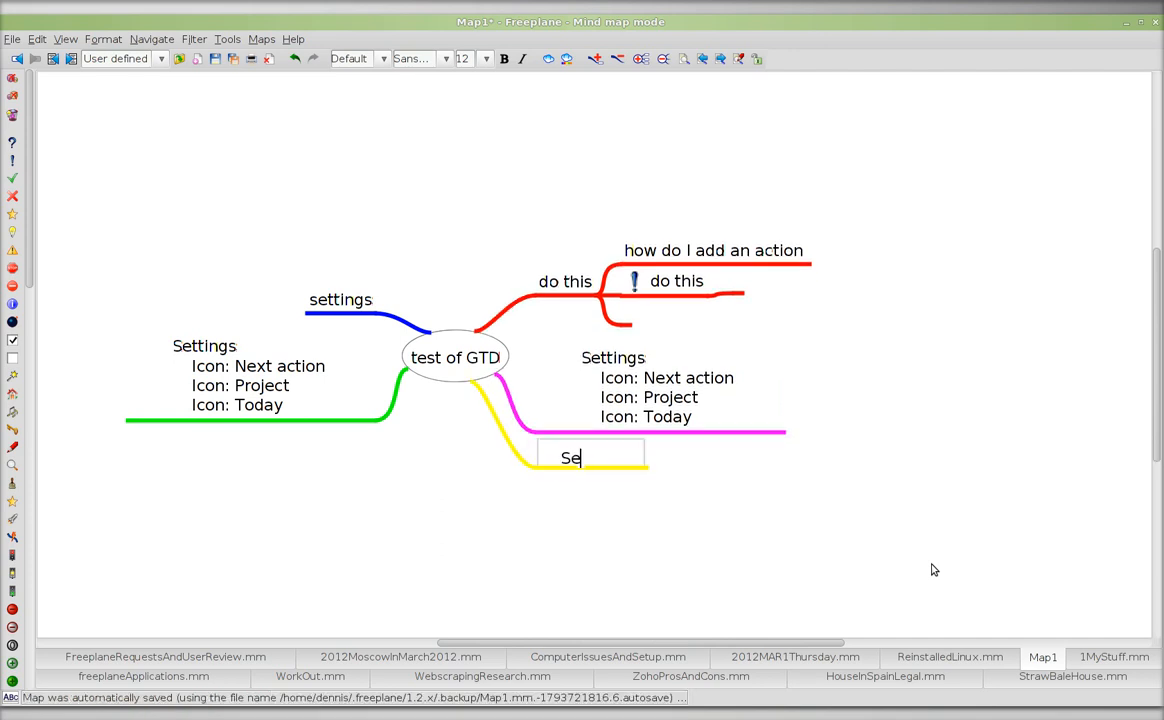
{"action": "type", "text": "ttings"}
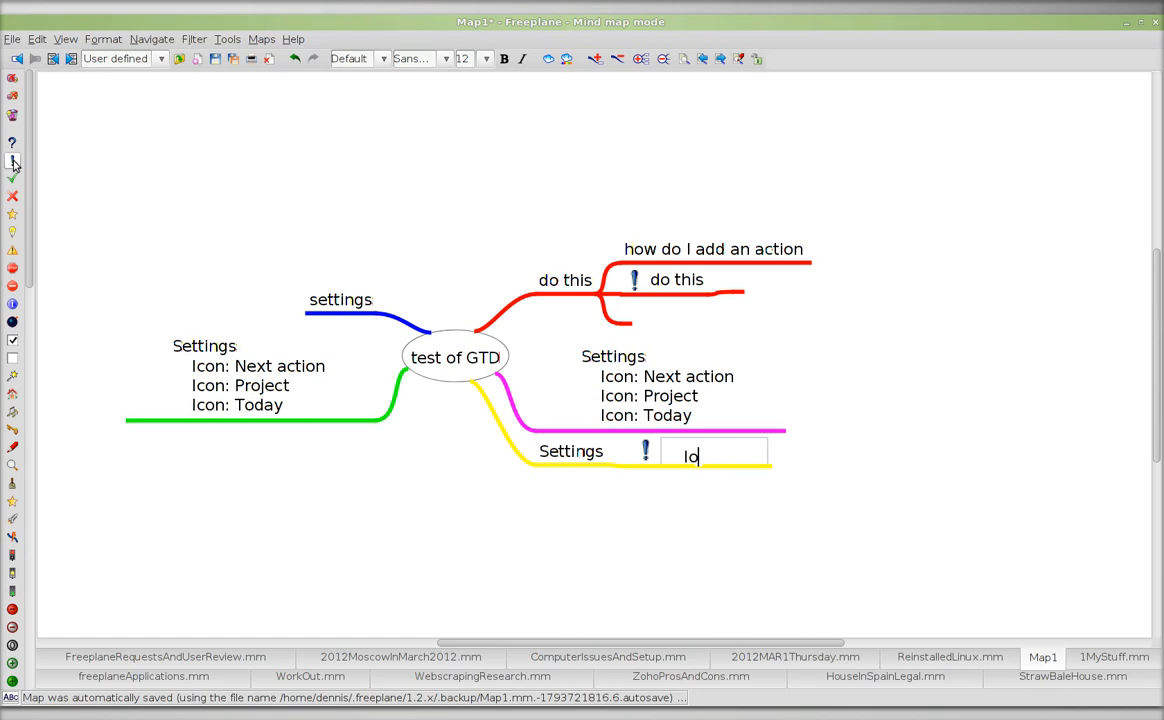
Give Settings a flagged child reading 'Icon: Next action', then start on the do this action.
{"action": "type", "text": "Icon:"}
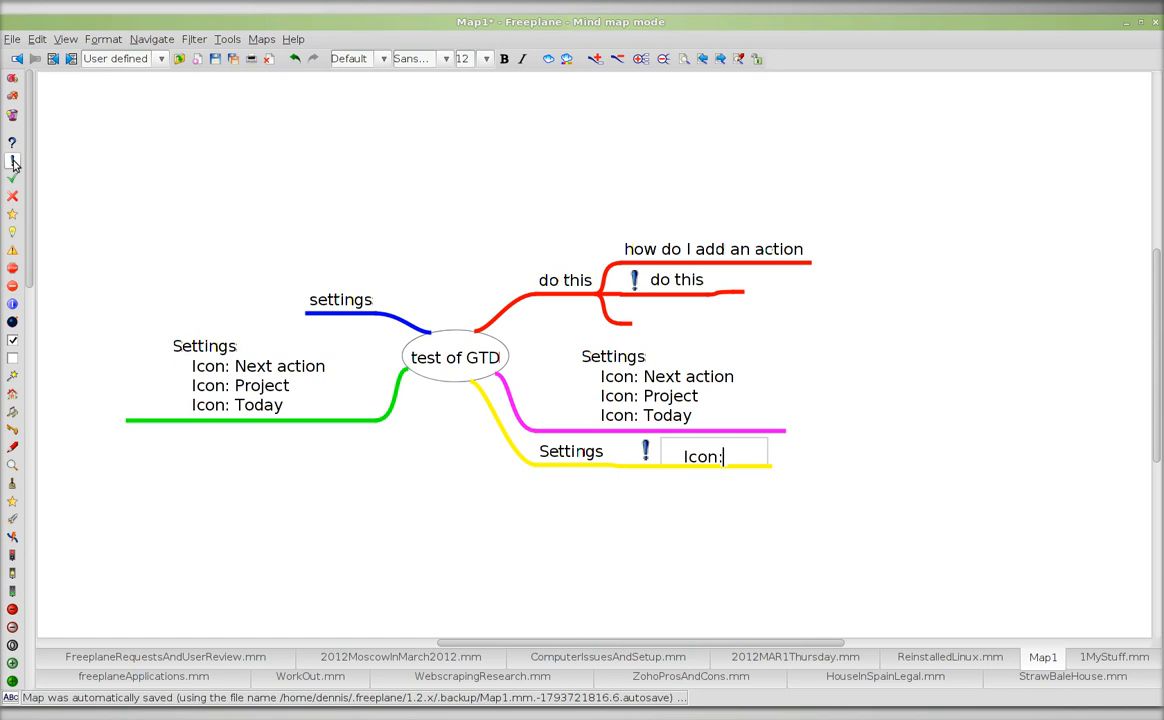
{"action": "type", "text": "Next"}
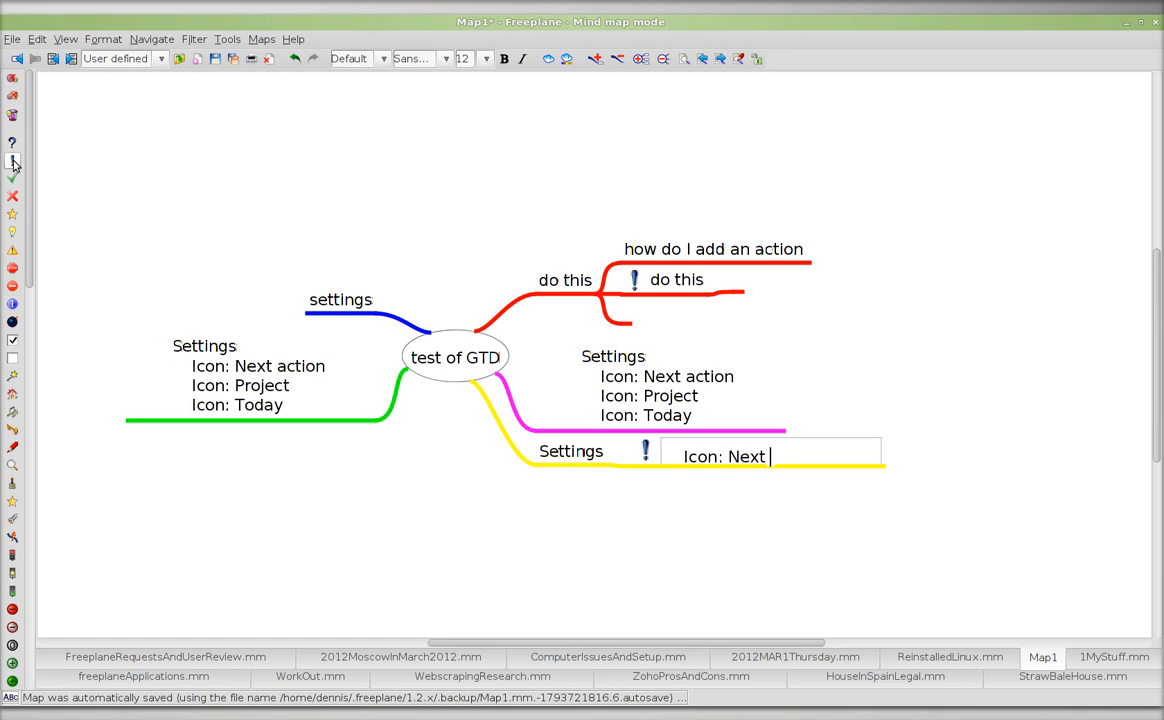
{"action": "type", "text": "action"}
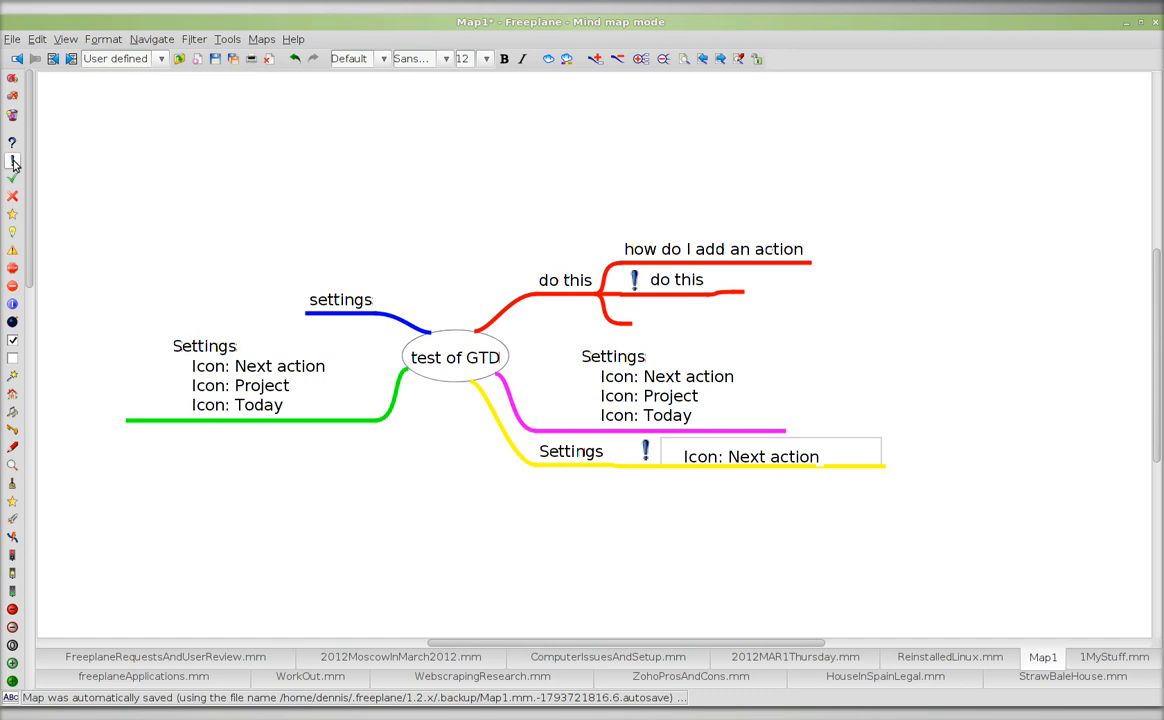
{"action": "left_click", "coordinate": [750, 456]}
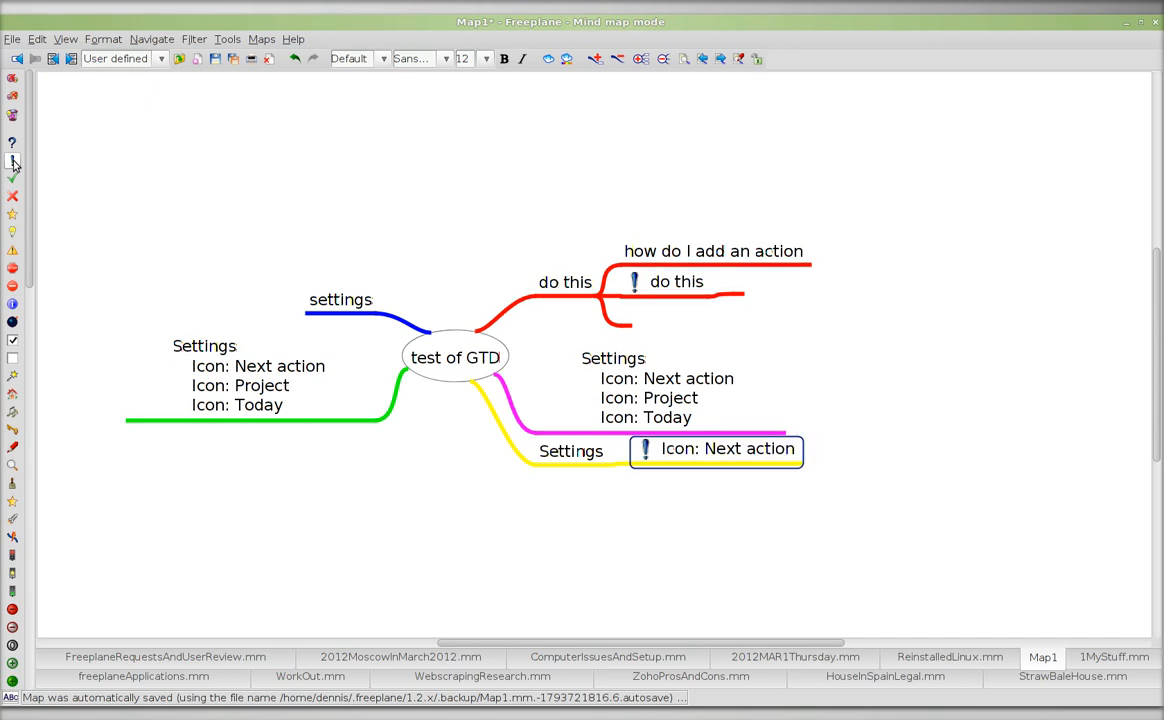
{"action": "left_click", "coordinate": [564, 280]}
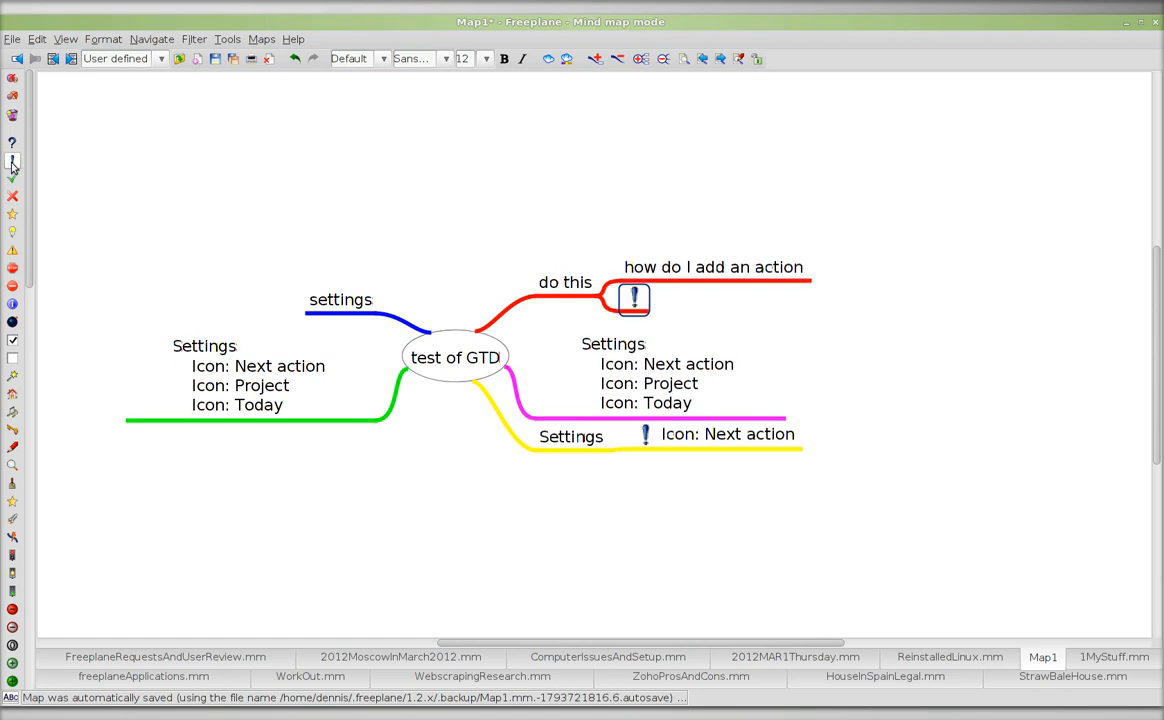
Make the flagged action under do this read 'type something'.
{"action": "type", "text": "type something"}
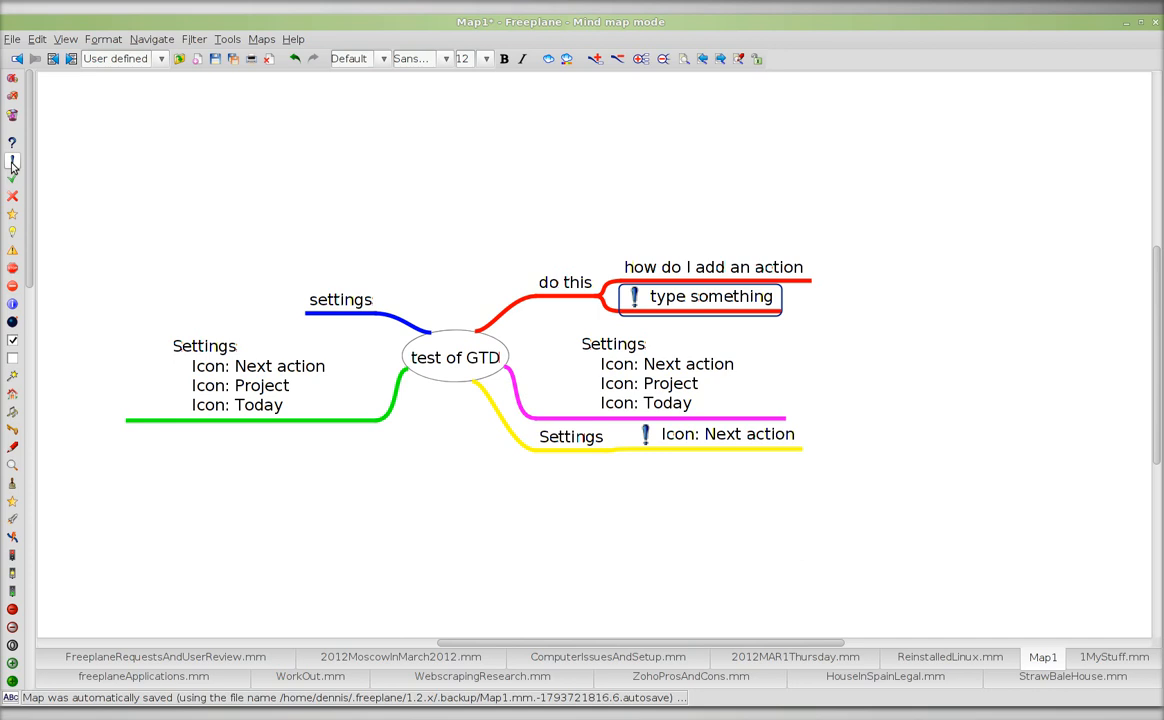
{"action": "left_click", "coordinate": [564, 282]}
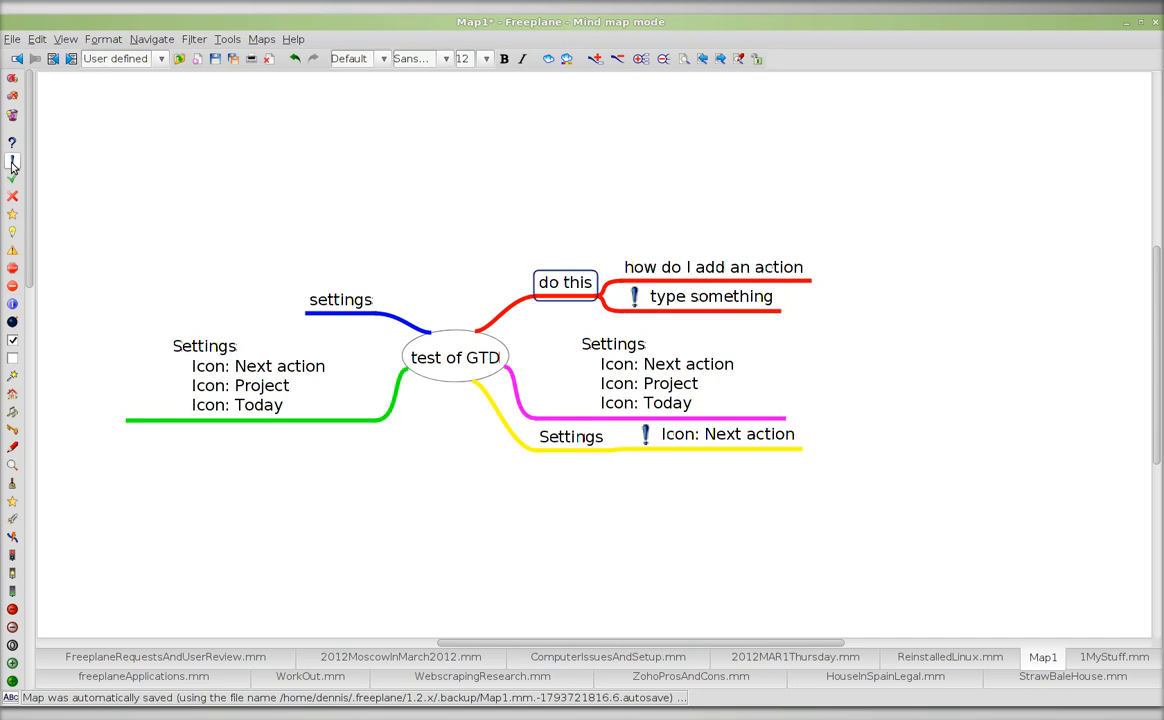
{"action": "left_click", "coordinate": [228, 40]}
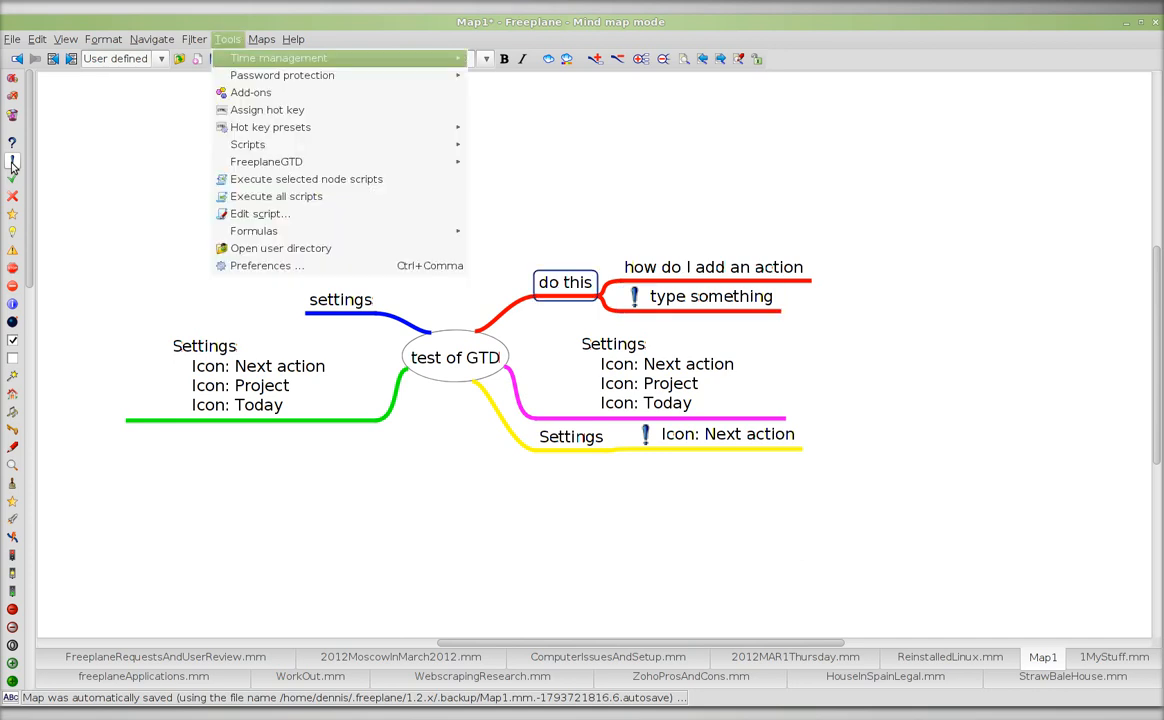
{"action": "mouse_move", "coordinate": [266, 160]}
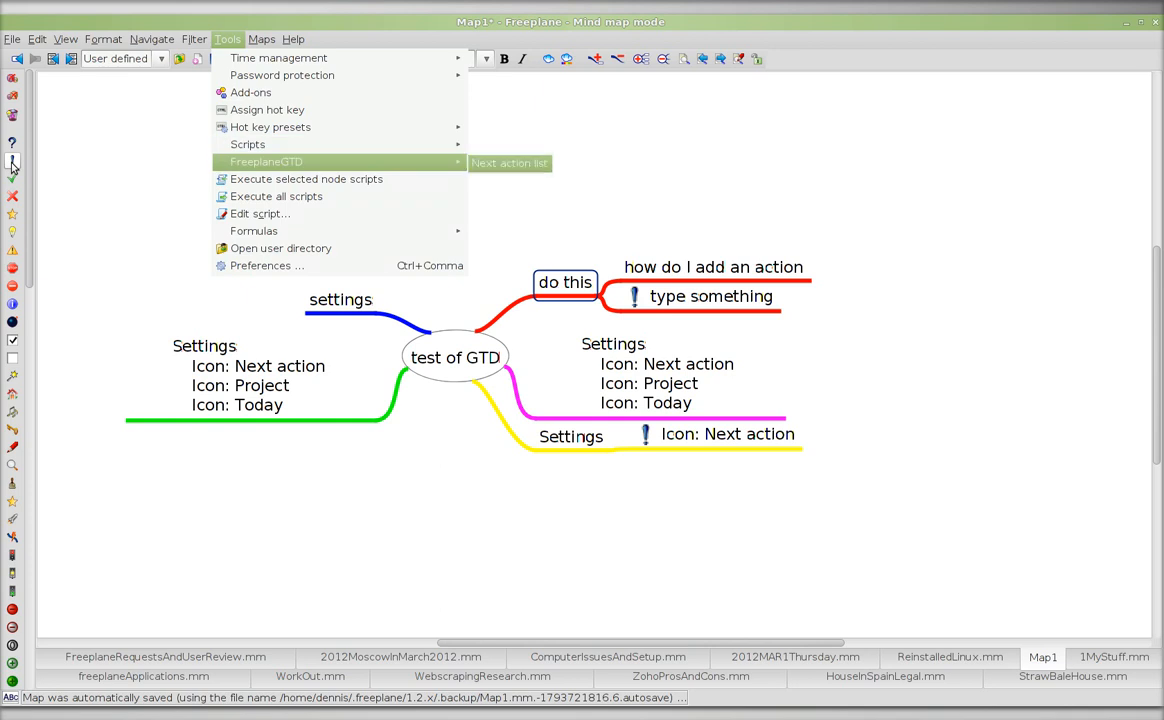
{"action": "mouse_move", "coordinate": [12, 164]}
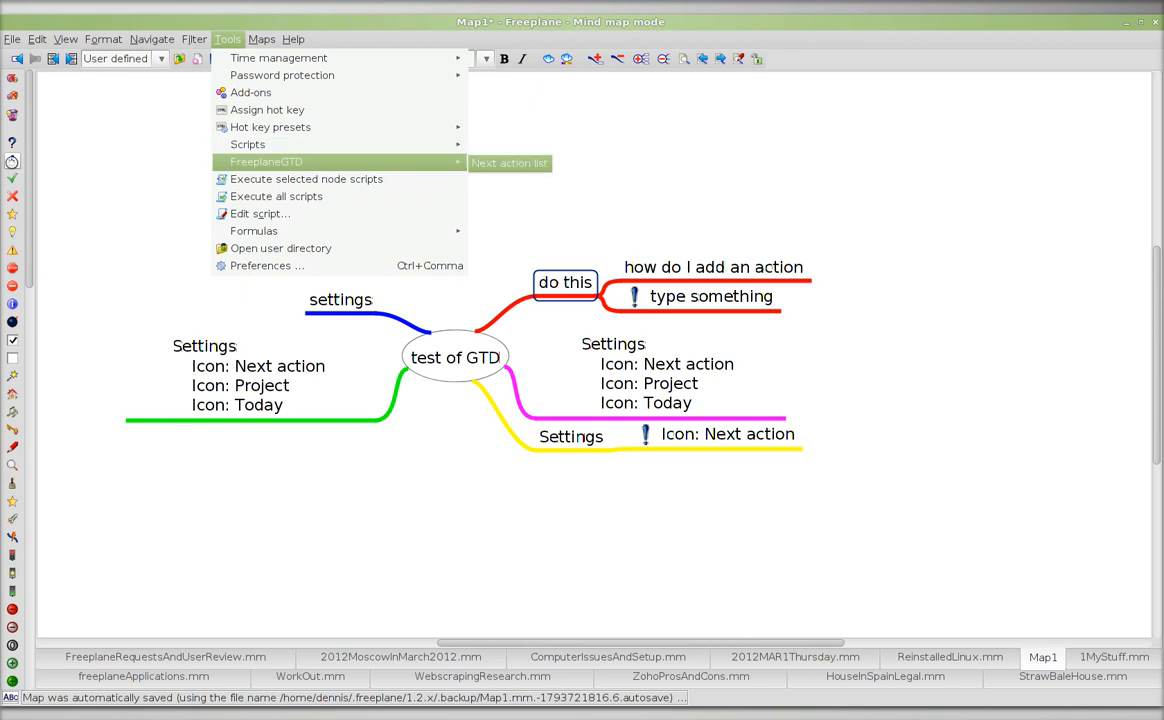
{"action": "left_click", "coordinate": [508, 164]}
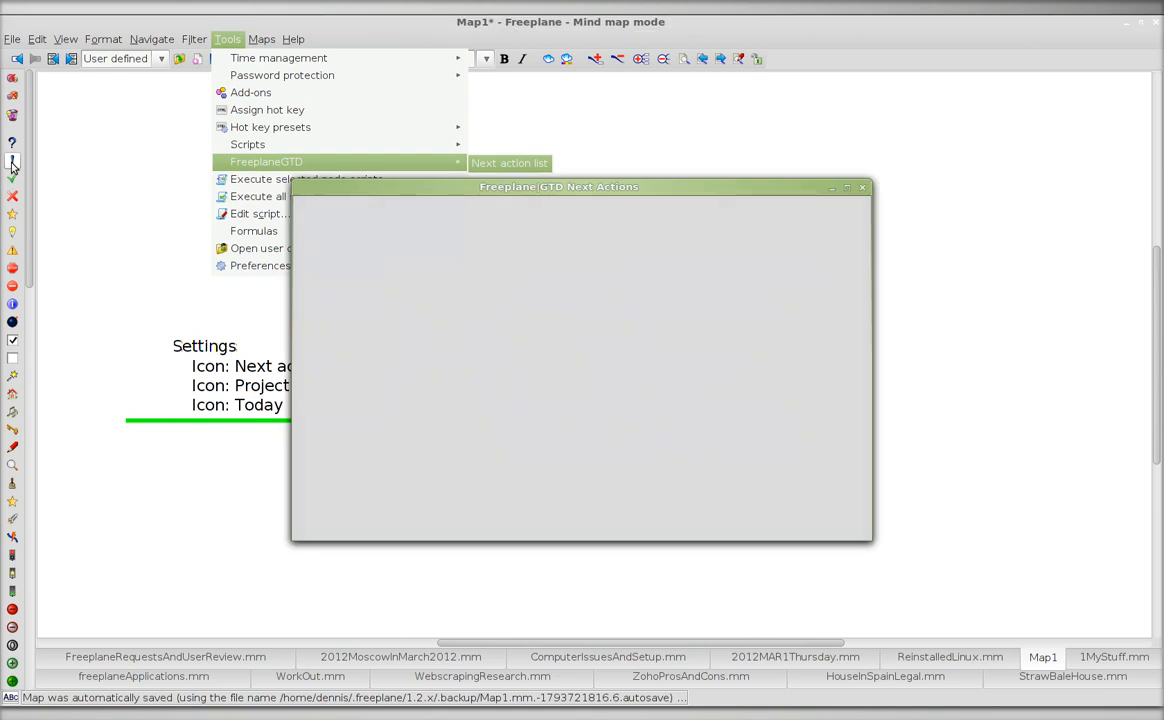
{"action": "left_click", "coordinate": [508, 164]}
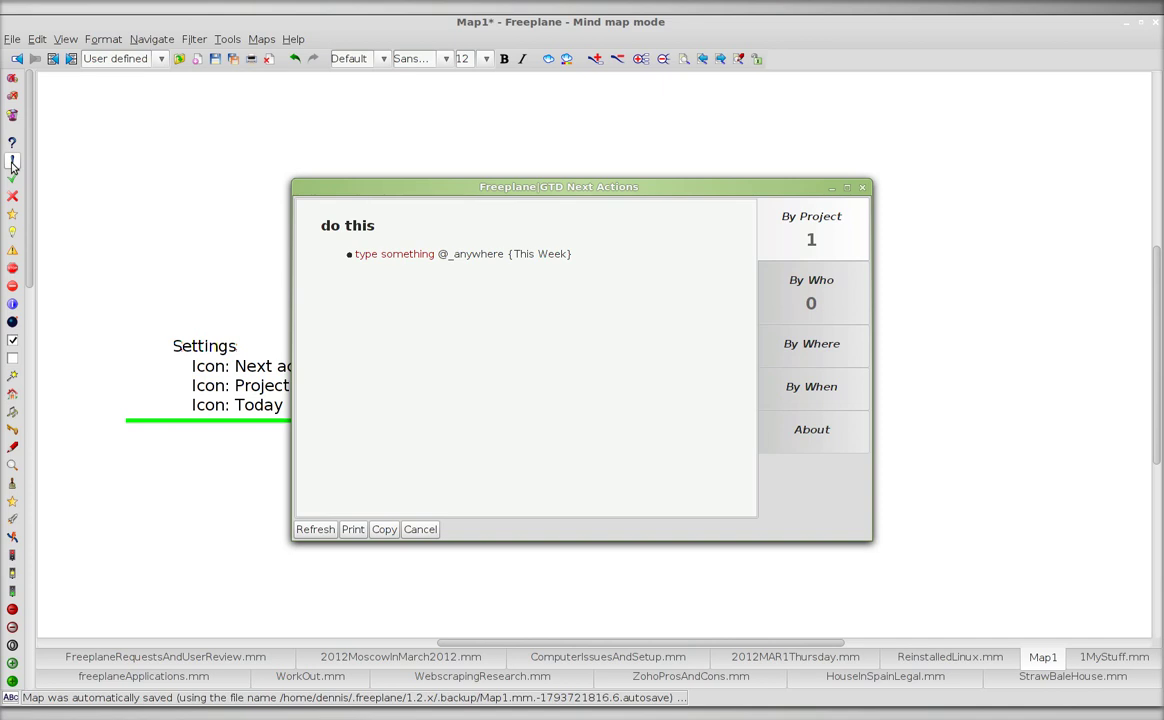
{"action": "mouse_move", "coordinate": [850, 214]}
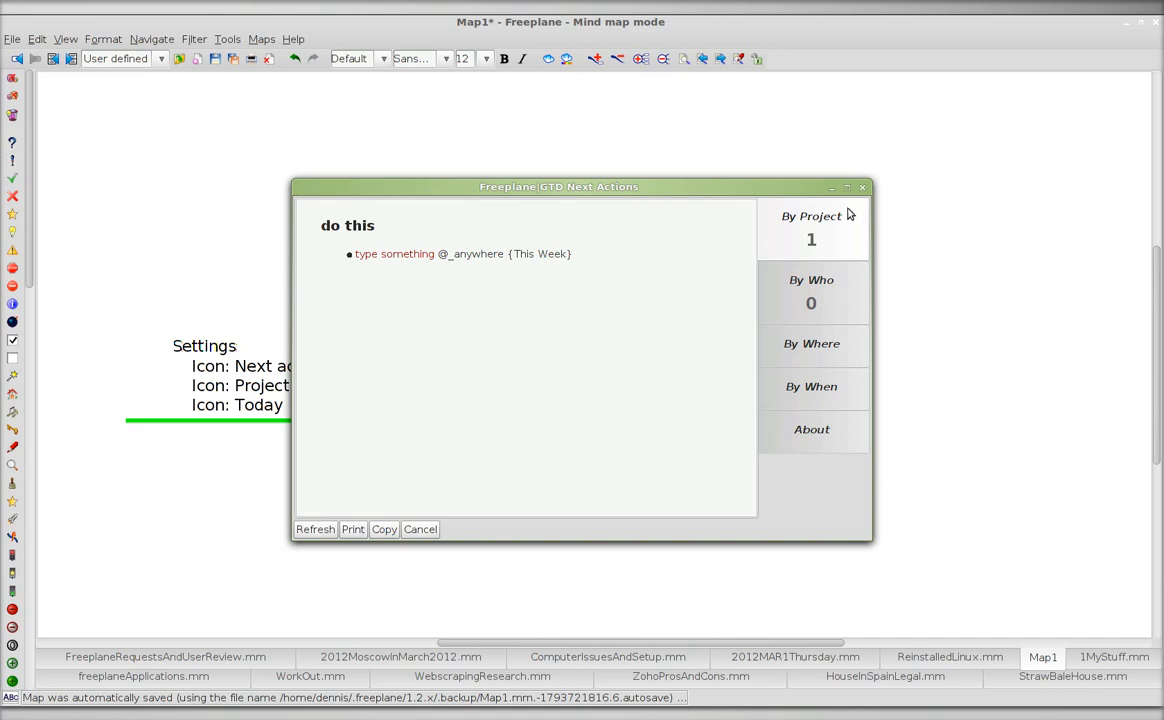
{"action": "left_click", "coordinate": [420, 528]}
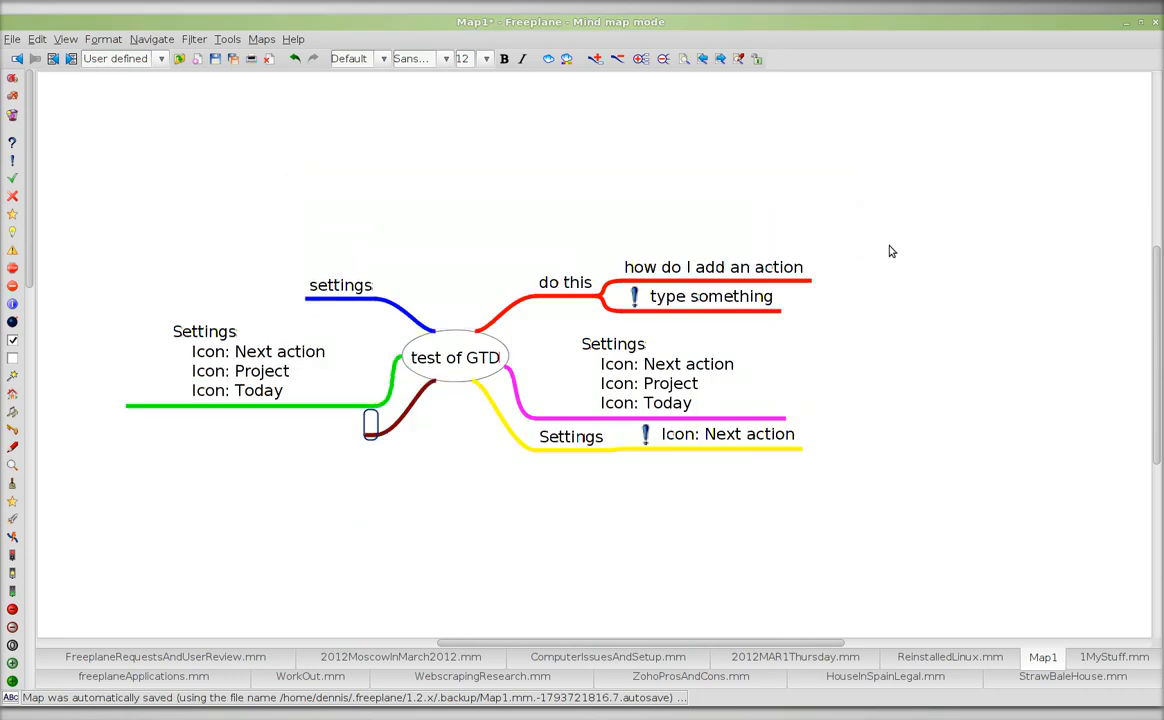
Write the feedback note that users need a template so they don't recreate the Settings each time.
{"action": "type", "text": "feedbz"}
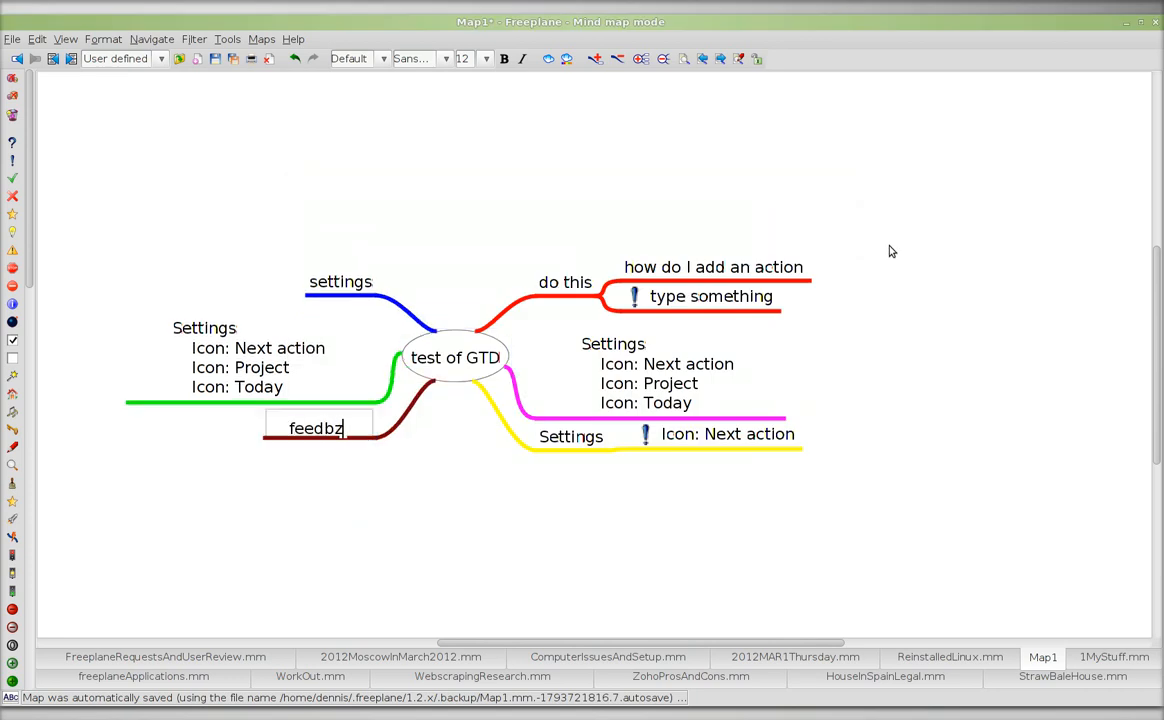
{"action": "type", "text": "ack"}
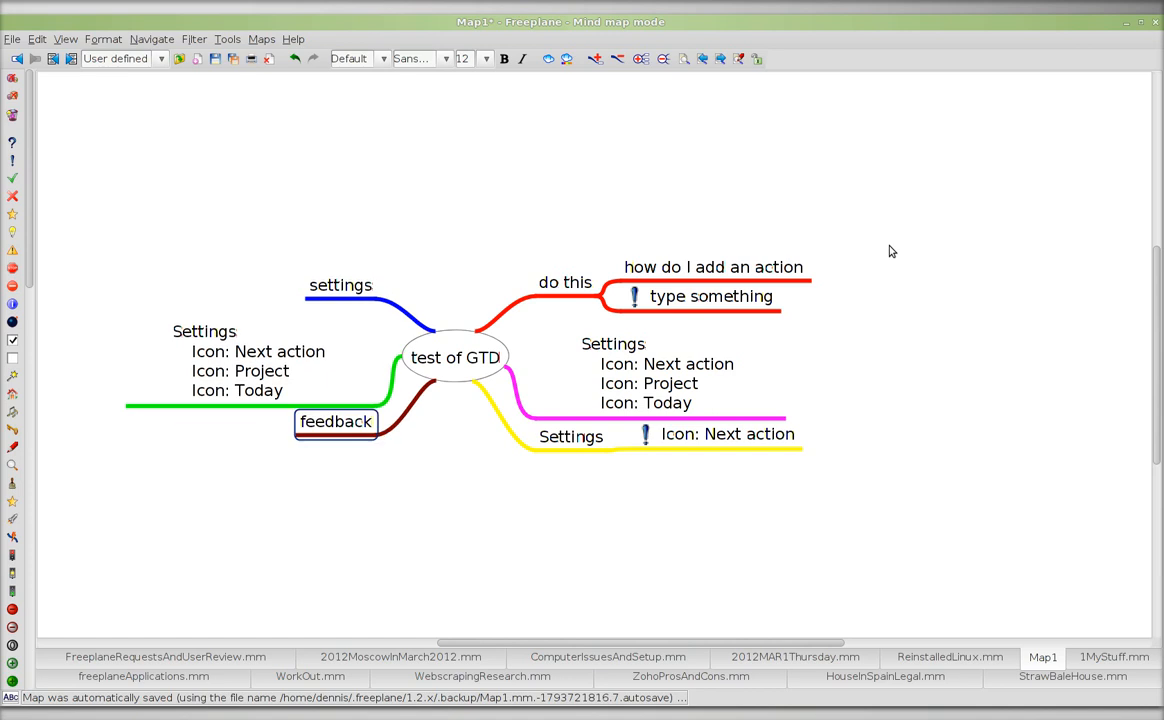
{"action": "type", "text": "users we"}
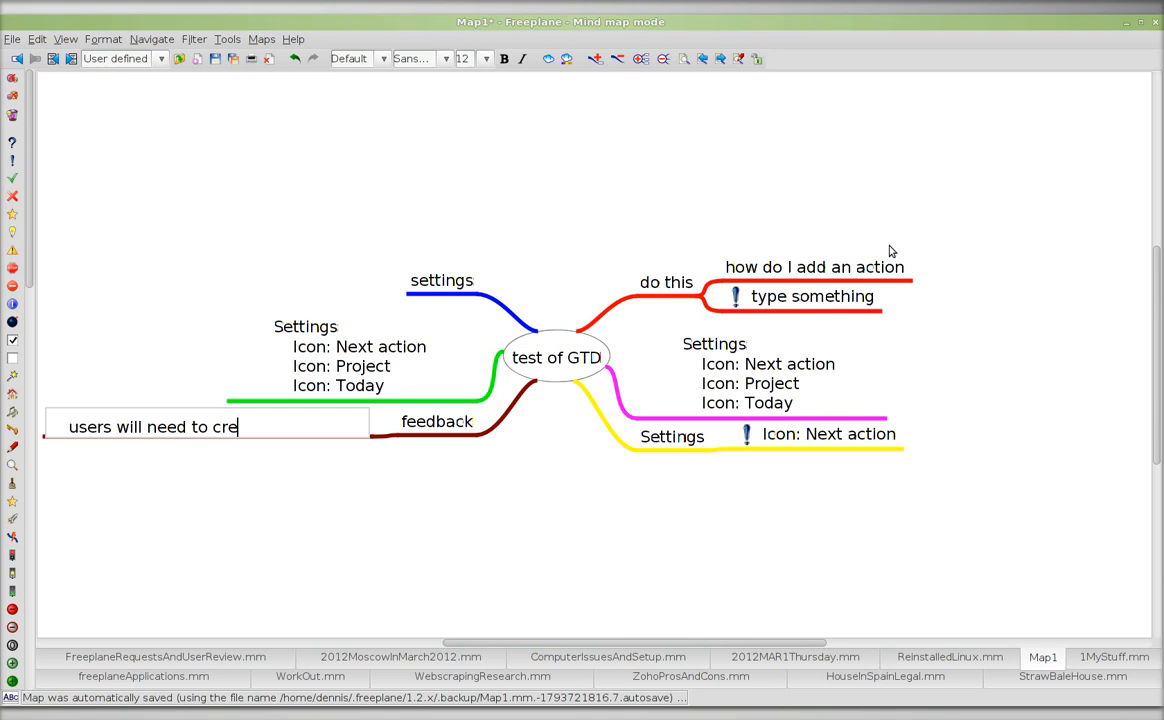
{"action": "type", "text": "ate a t"}
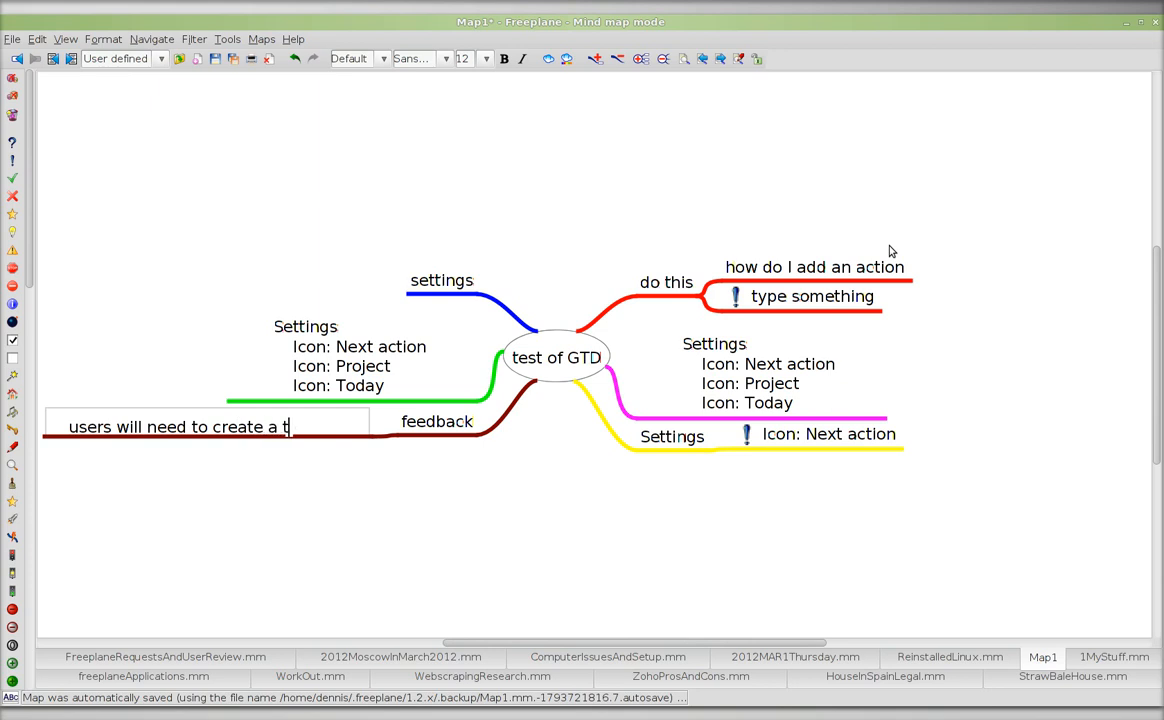
{"action": "type", "text": "emplate"}
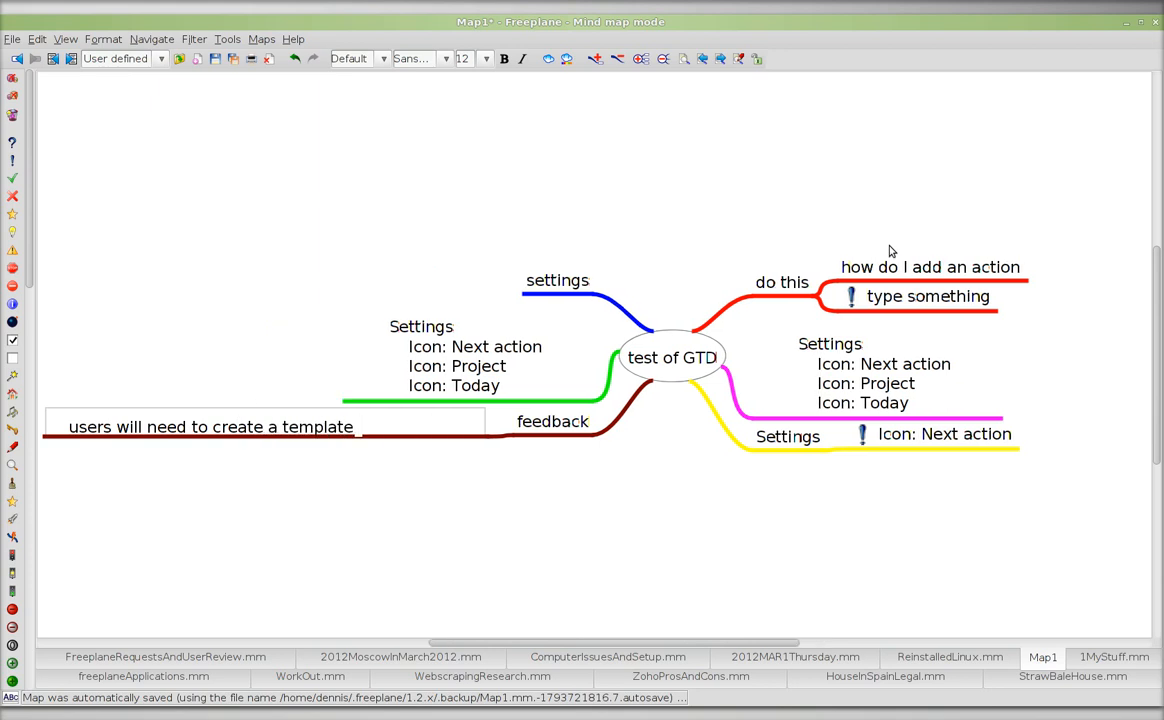
{"action": "type", "text": "so that"}
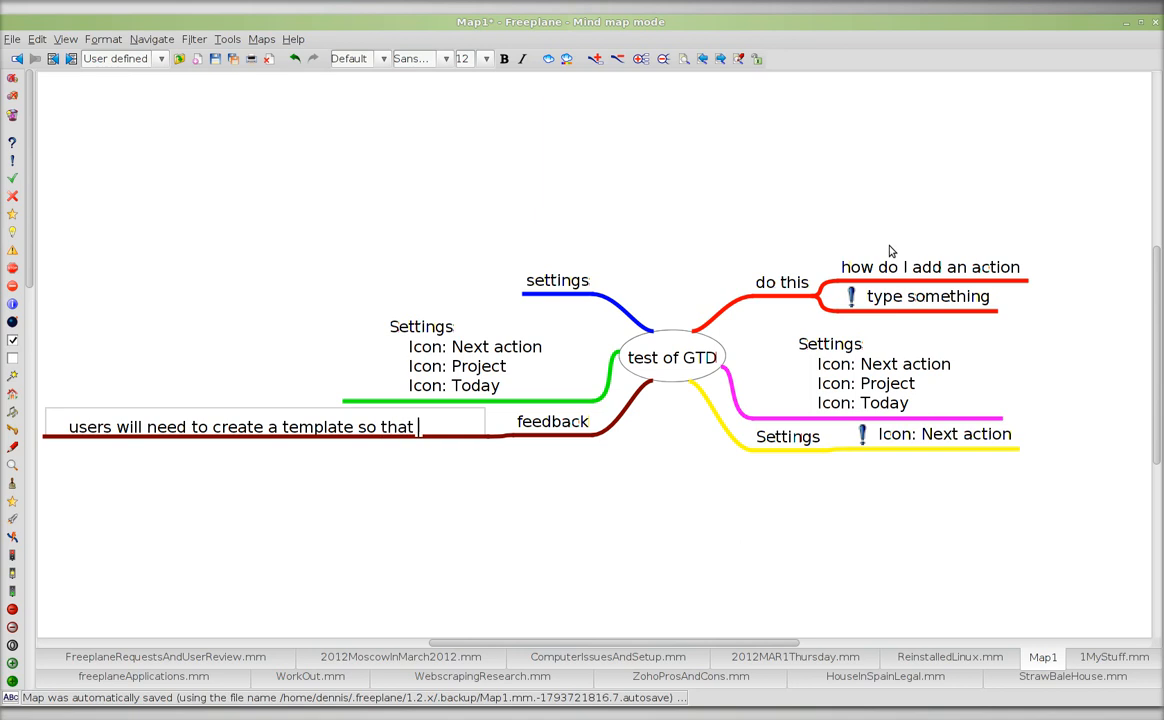
{"action": "type", "text": "th"}
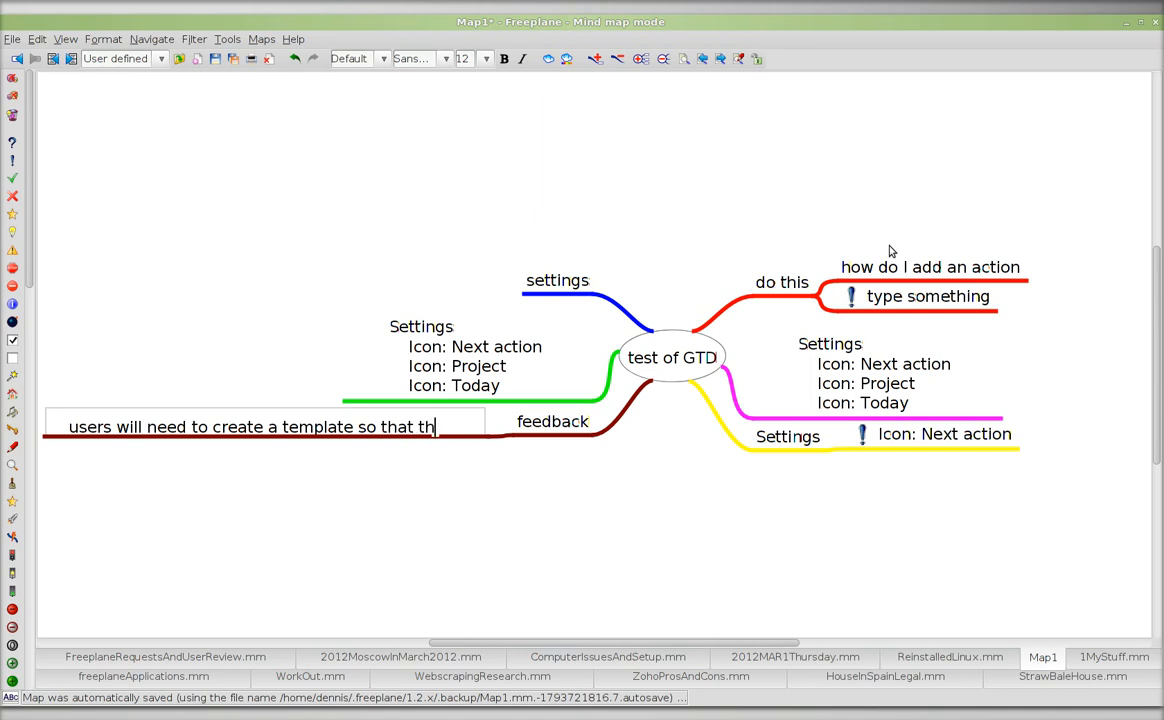
{"action": "type", "text": "ey don't ha"}
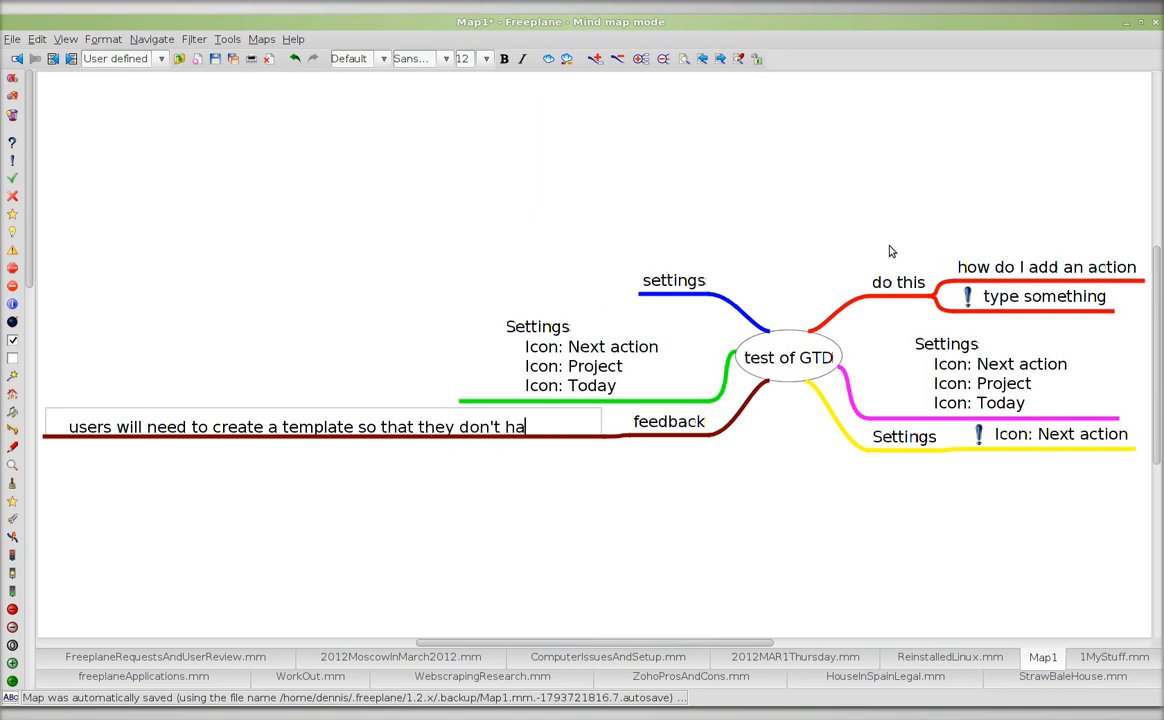
{"action": "type", "text": "ve to recre"}
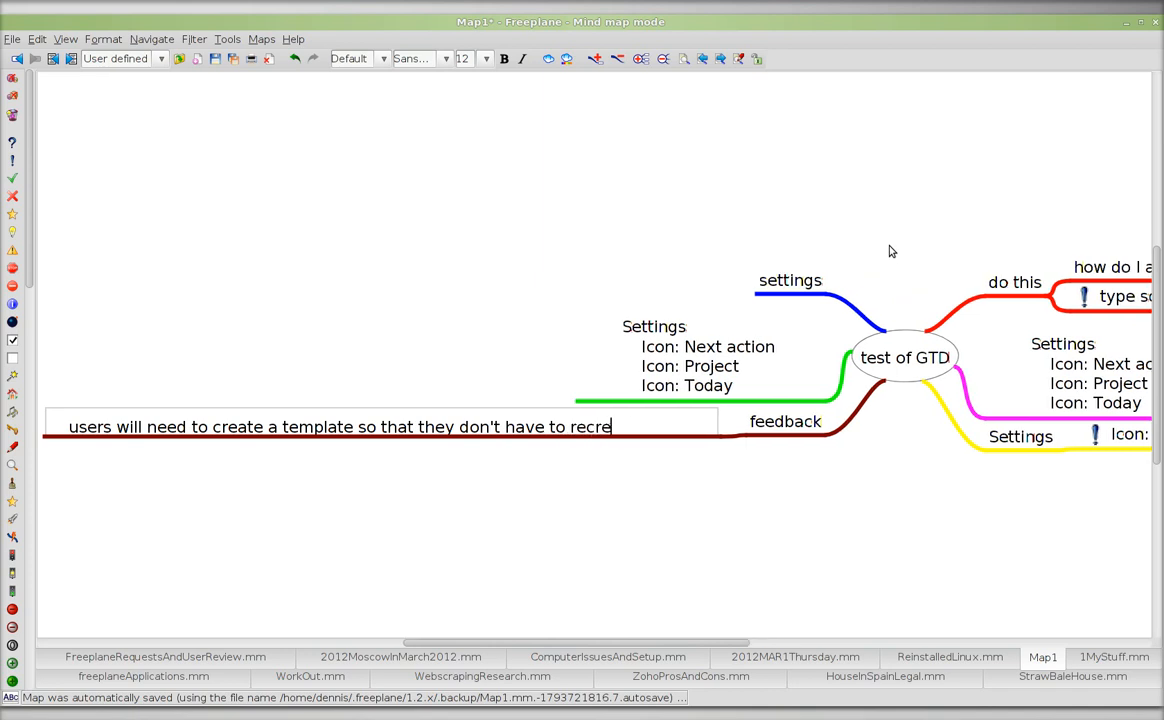
{"action": "type", "text": "ate"}
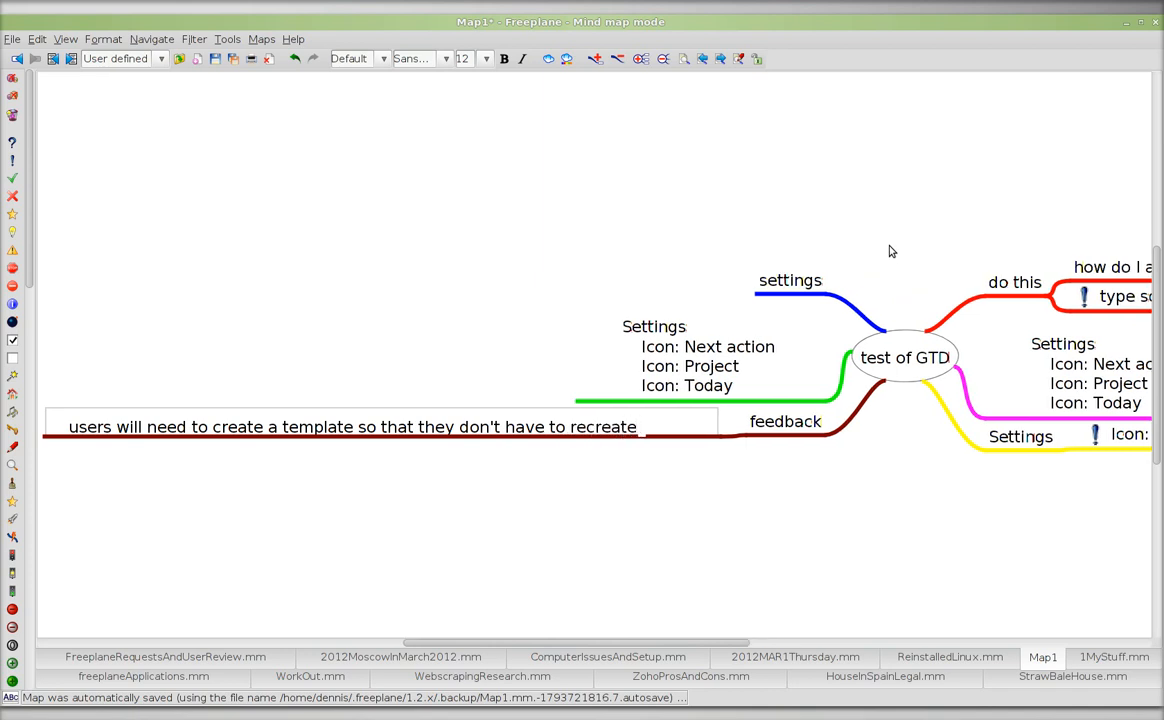
{"action": "type", "text": "the Settings e"}
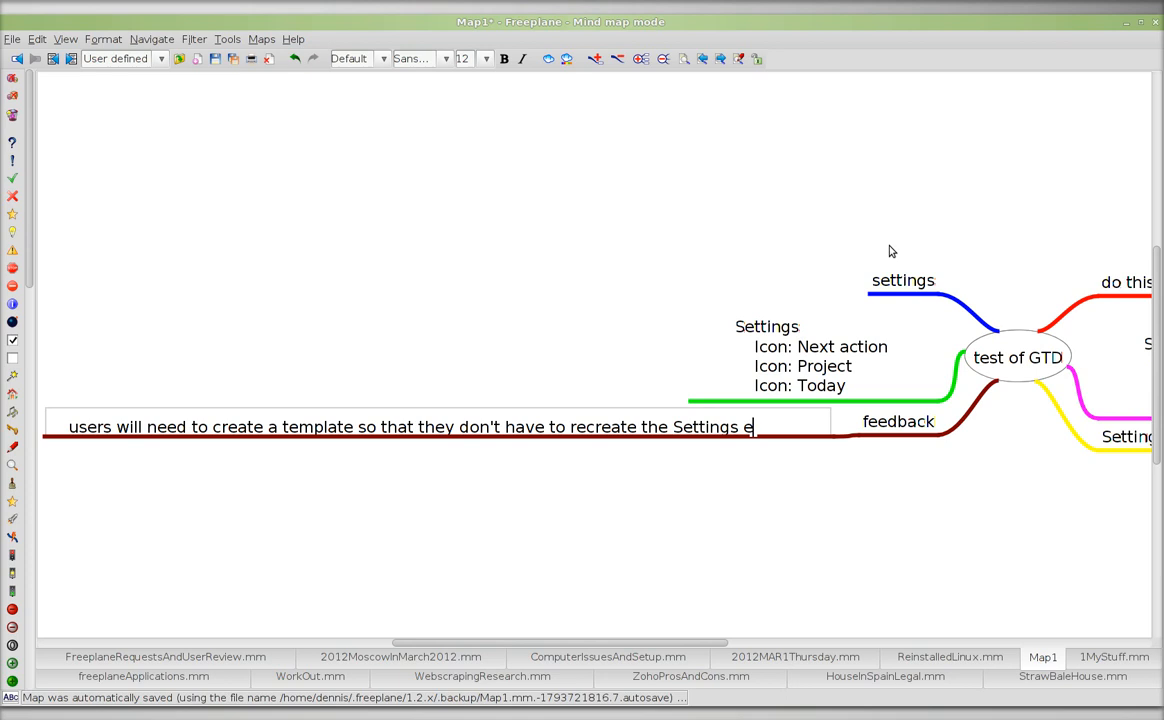
{"action": "type", "text": "ach"}
{"action": "type", "text": "hot"}
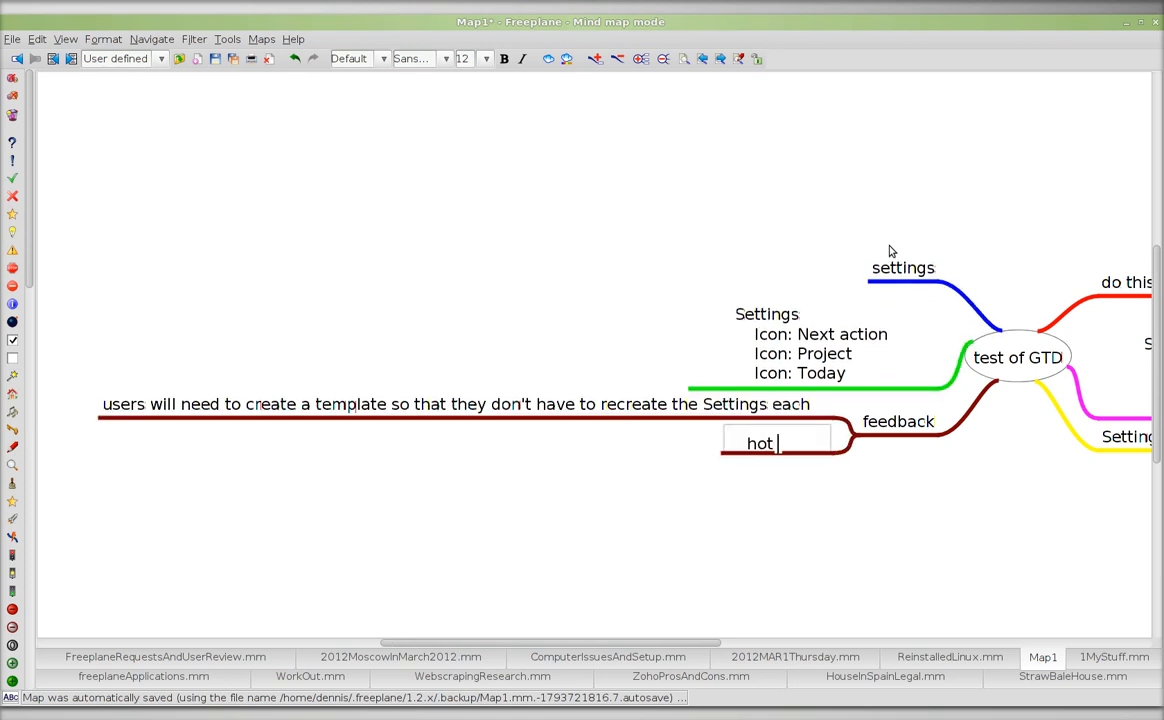
Add a second feedback note reading 'hot keys for the actions'.
{"action": "type", "text": "keys for th"}
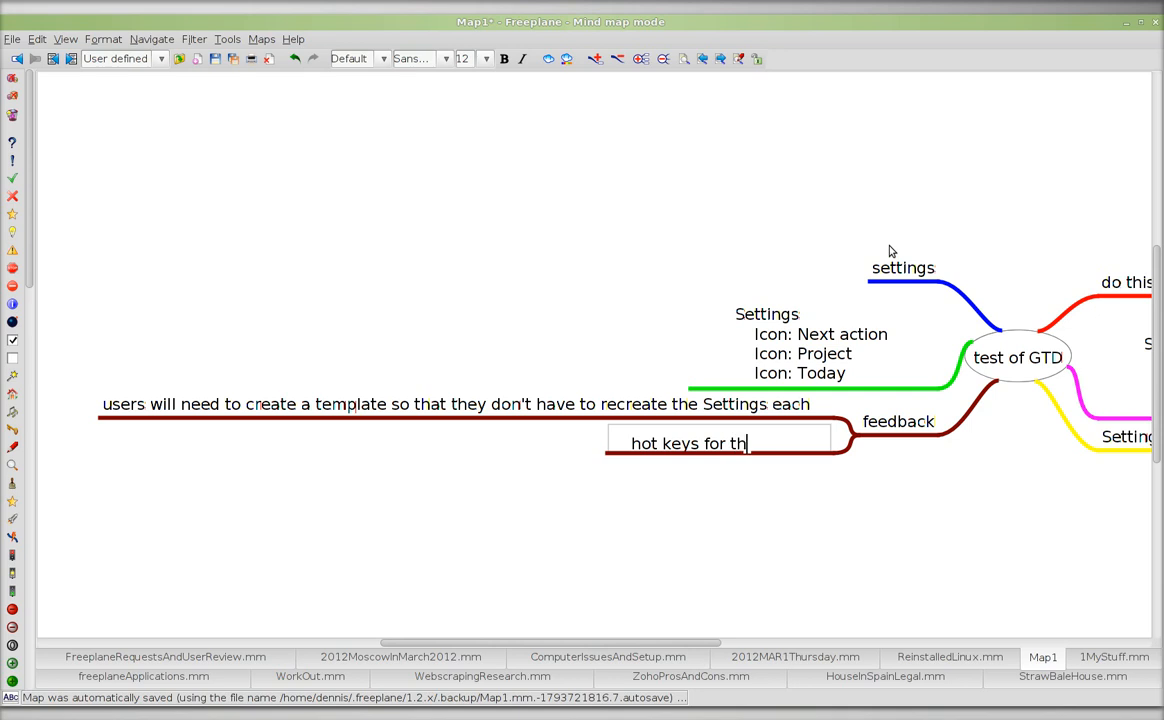
{"action": "type", "text": "e actions"}
{"action": "type", "text": "1"}
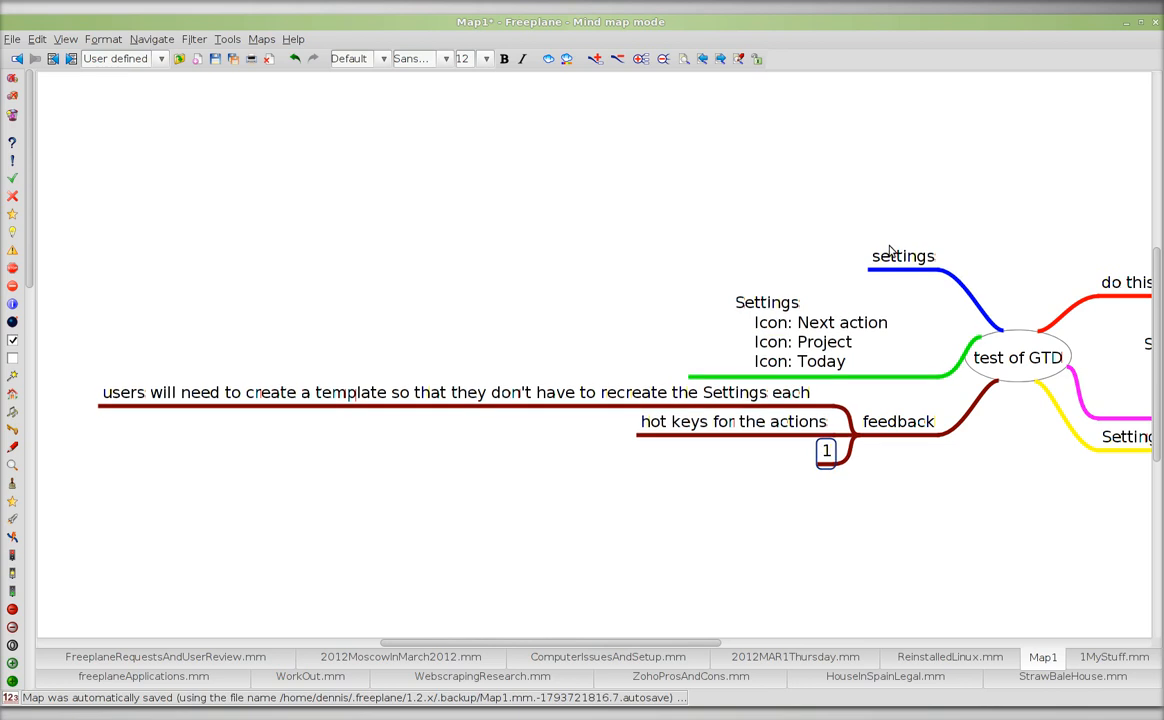
{"action": "left_click", "coordinate": [36, 40]}
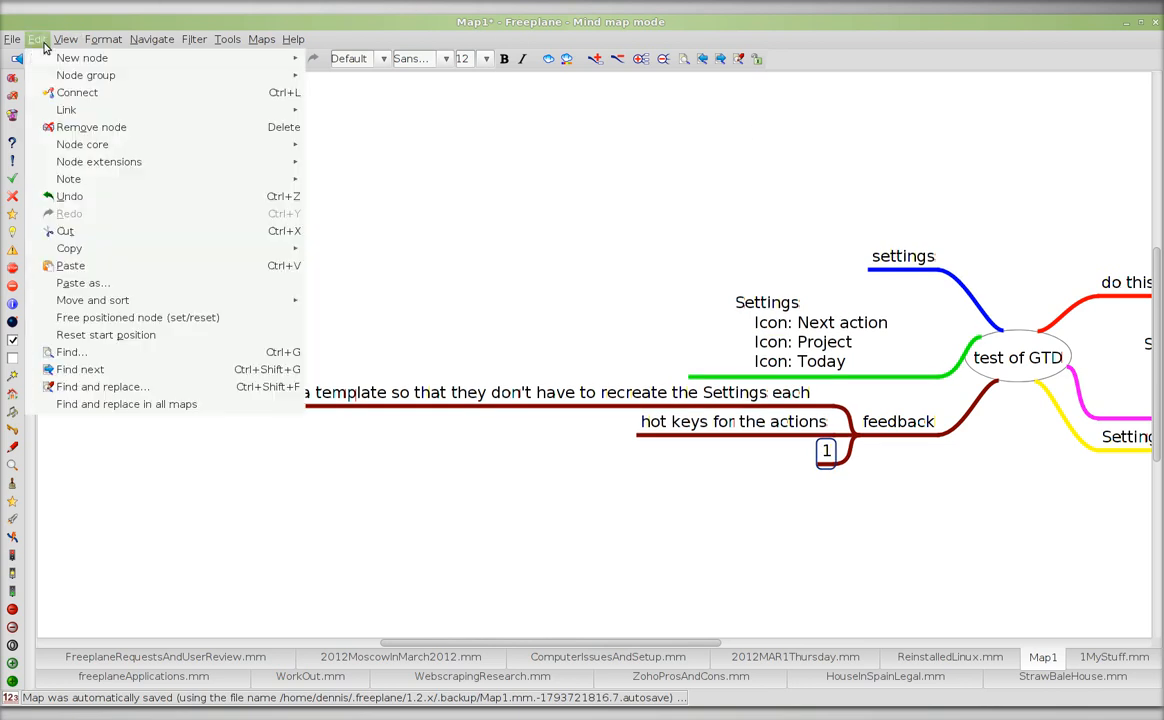
{"action": "left_click", "coordinate": [228, 40]}
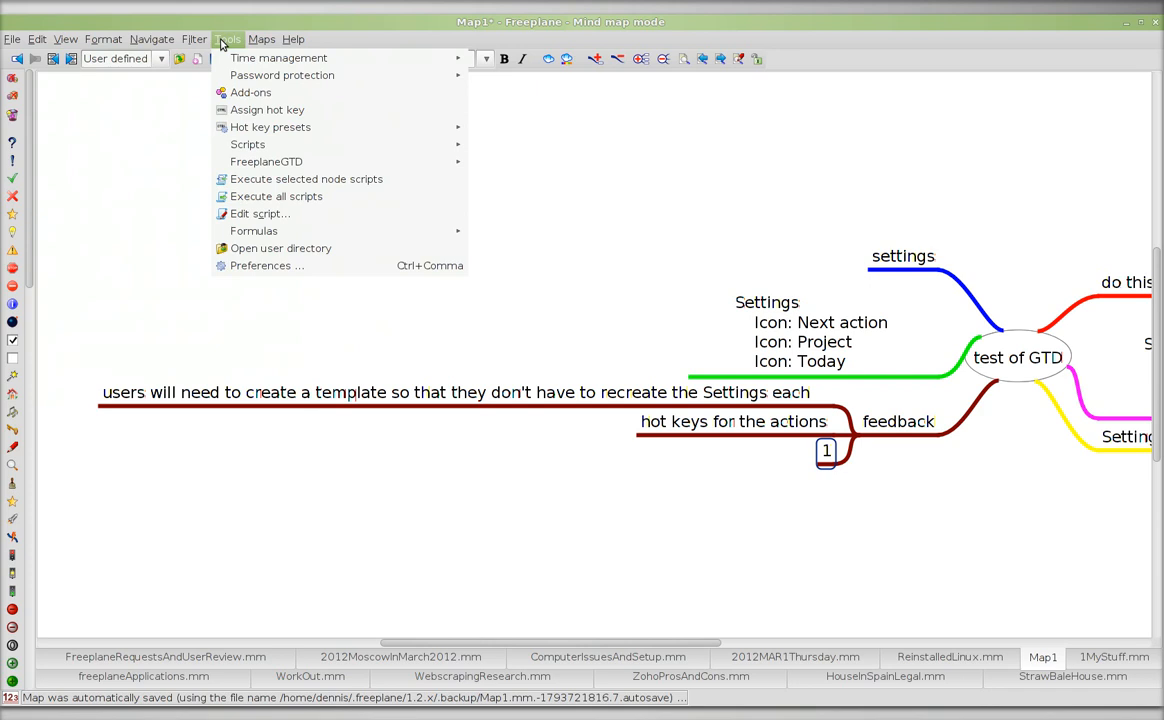
{"action": "left_click", "coordinate": [264, 264]}
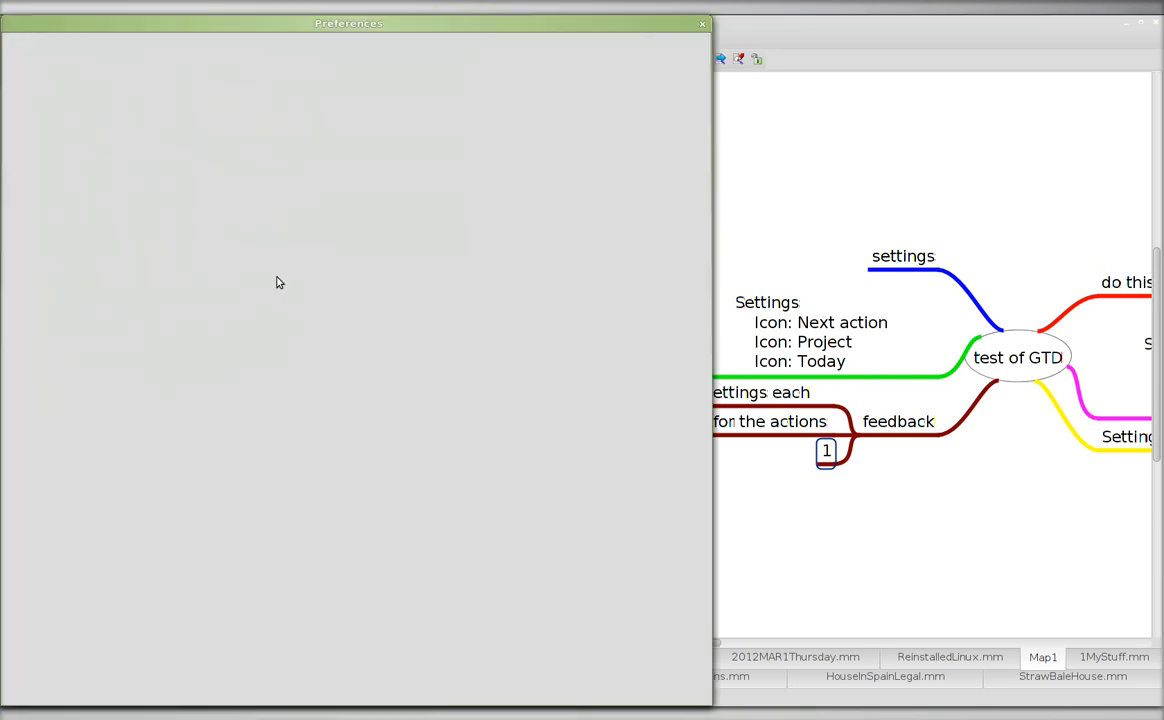
{"action": "left_click", "coordinate": [64, 156]}
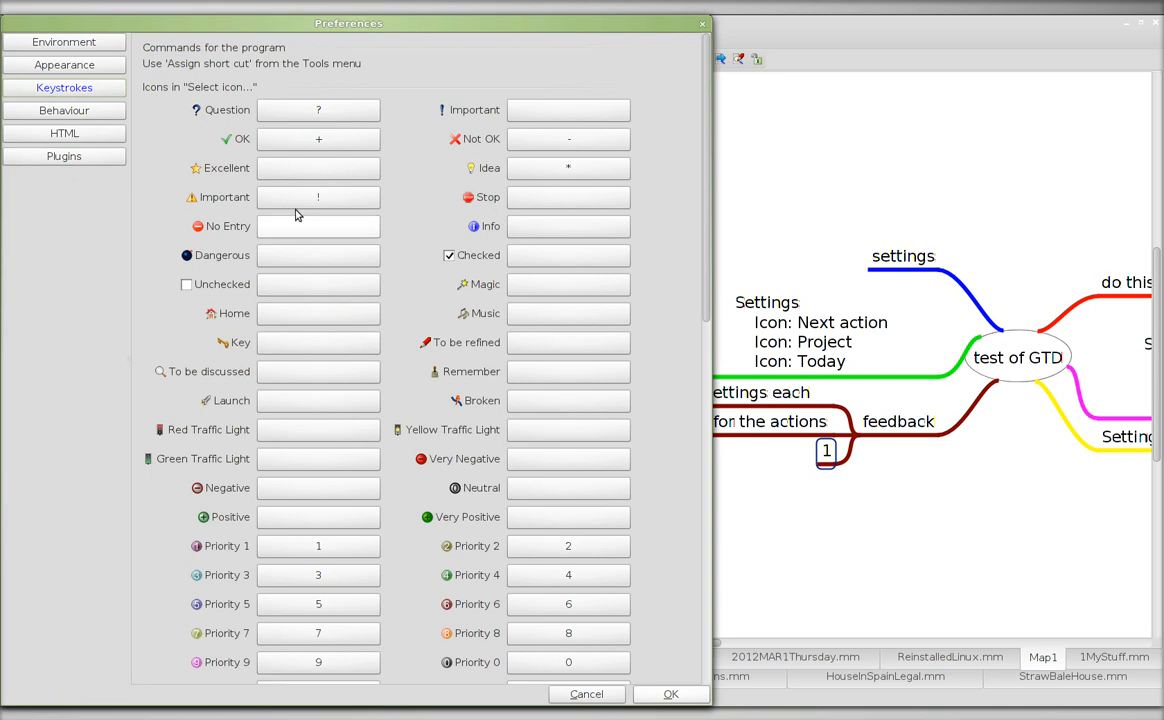
{"action": "mouse_move", "coordinate": [204, 96]}
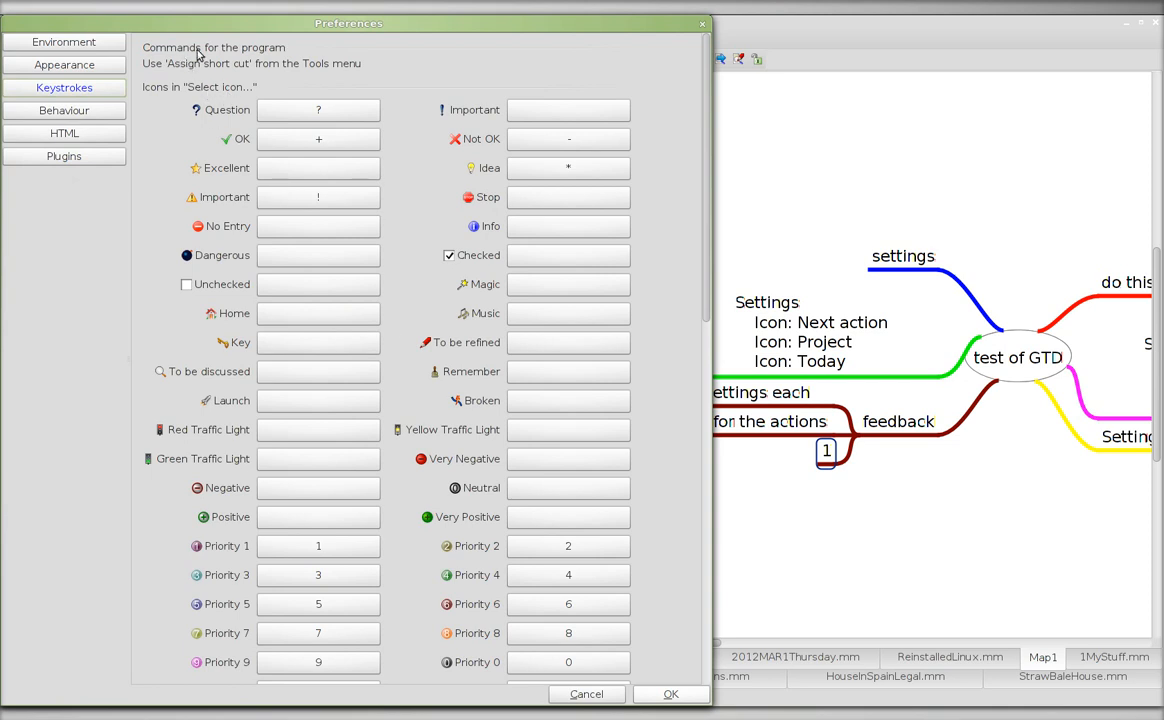
{"action": "mouse_move", "coordinate": [340, 72]}
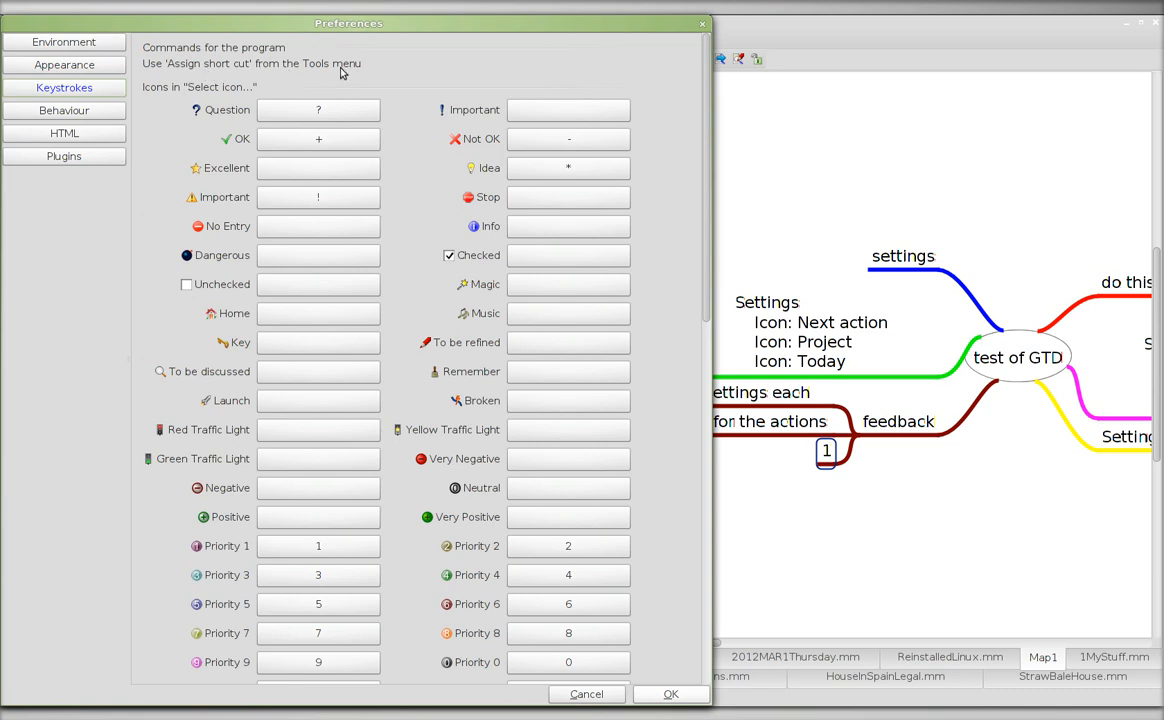
{"action": "mouse_move", "coordinate": [318, 110]}
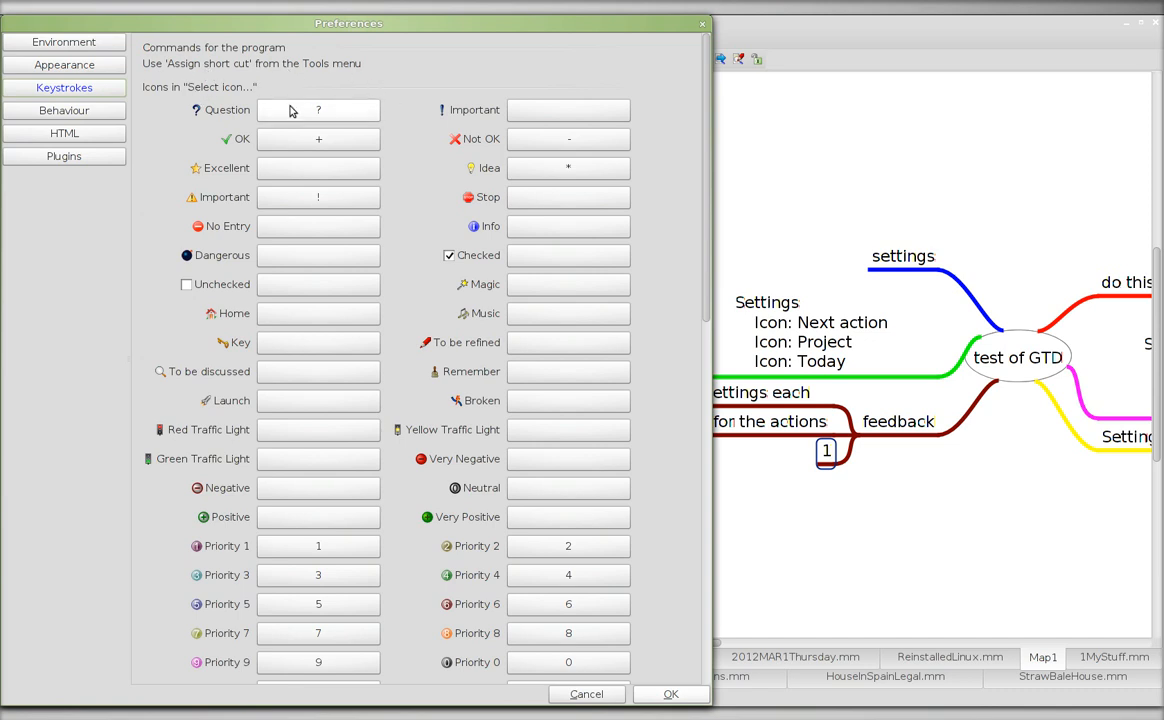
{"action": "left_click", "coordinate": [318, 110]}
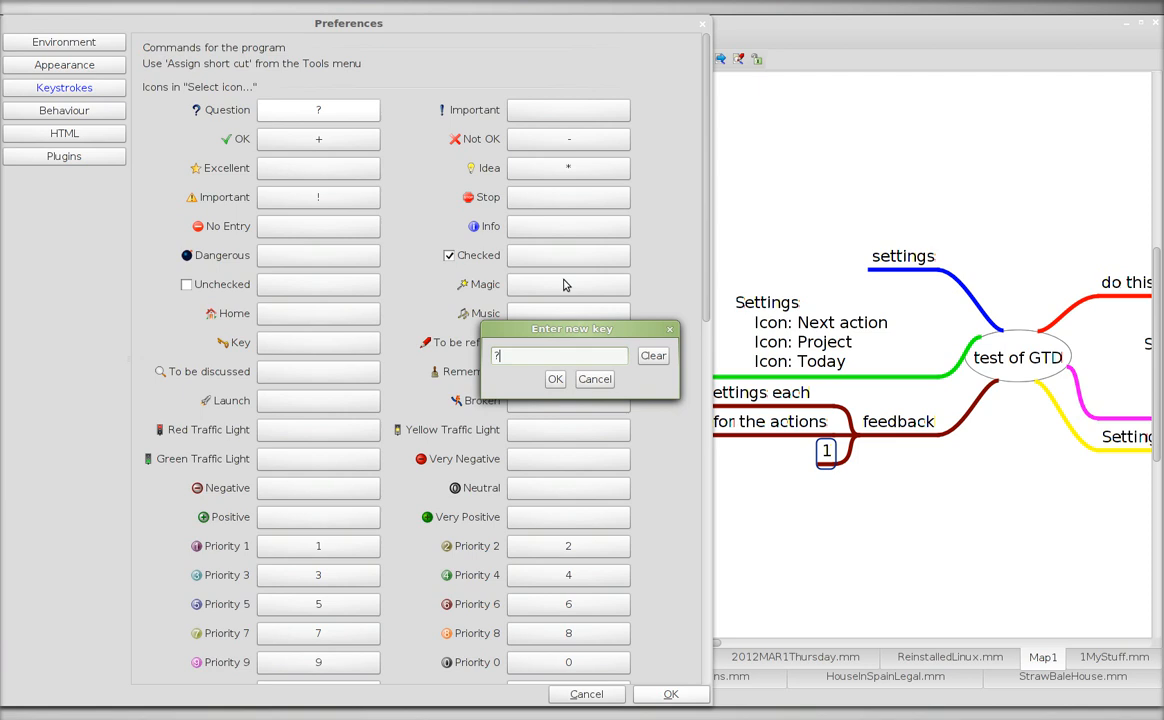
{"action": "mouse_move", "coordinate": [556, 384]}
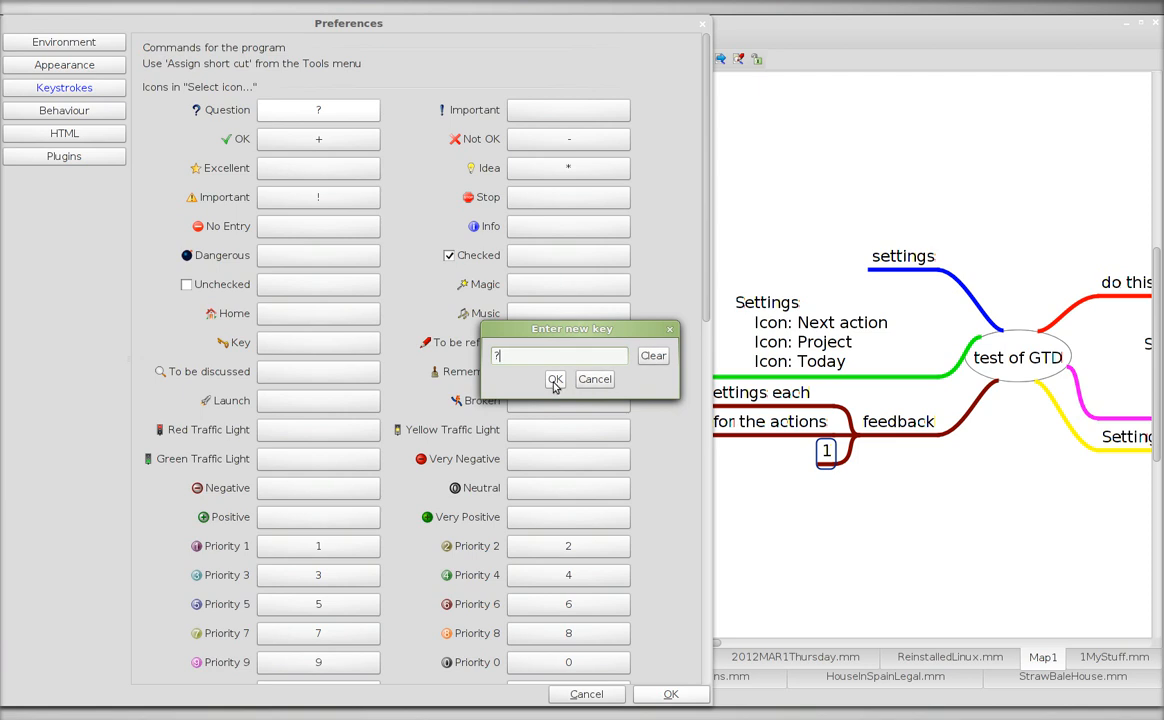
{"action": "mouse_move", "coordinate": [566, 388]}
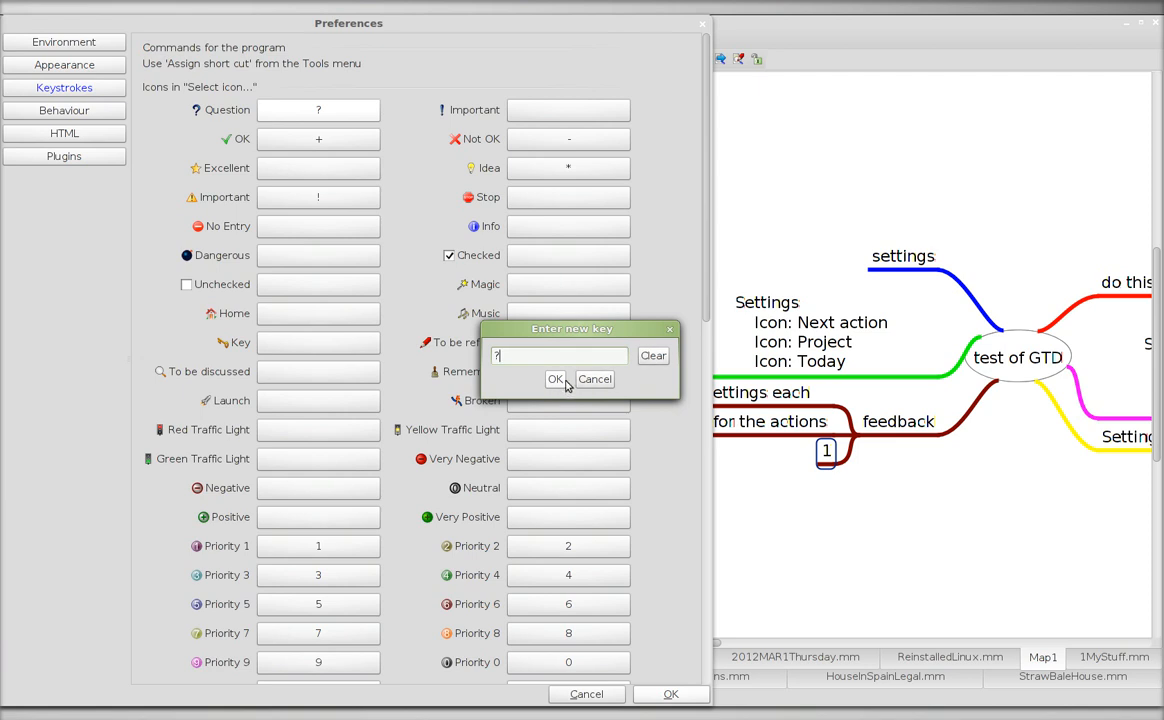
{"action": "left_click", "coordinate": [556, 380]}
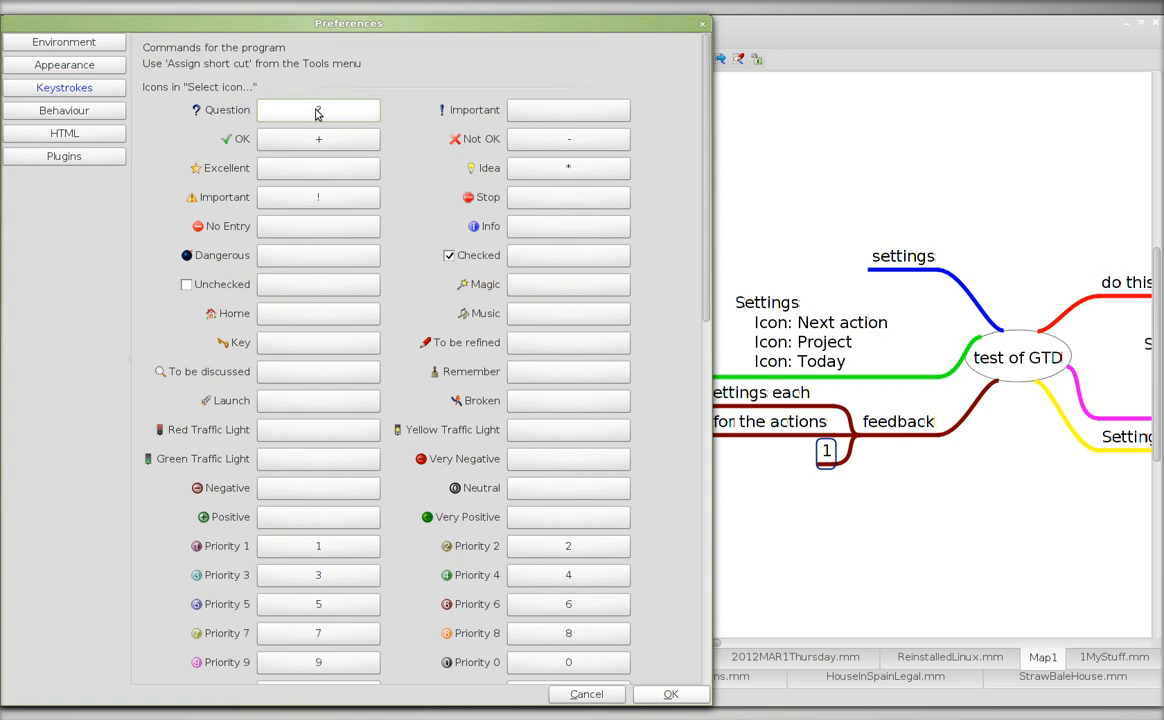
{"action": "type", "text": "?"}
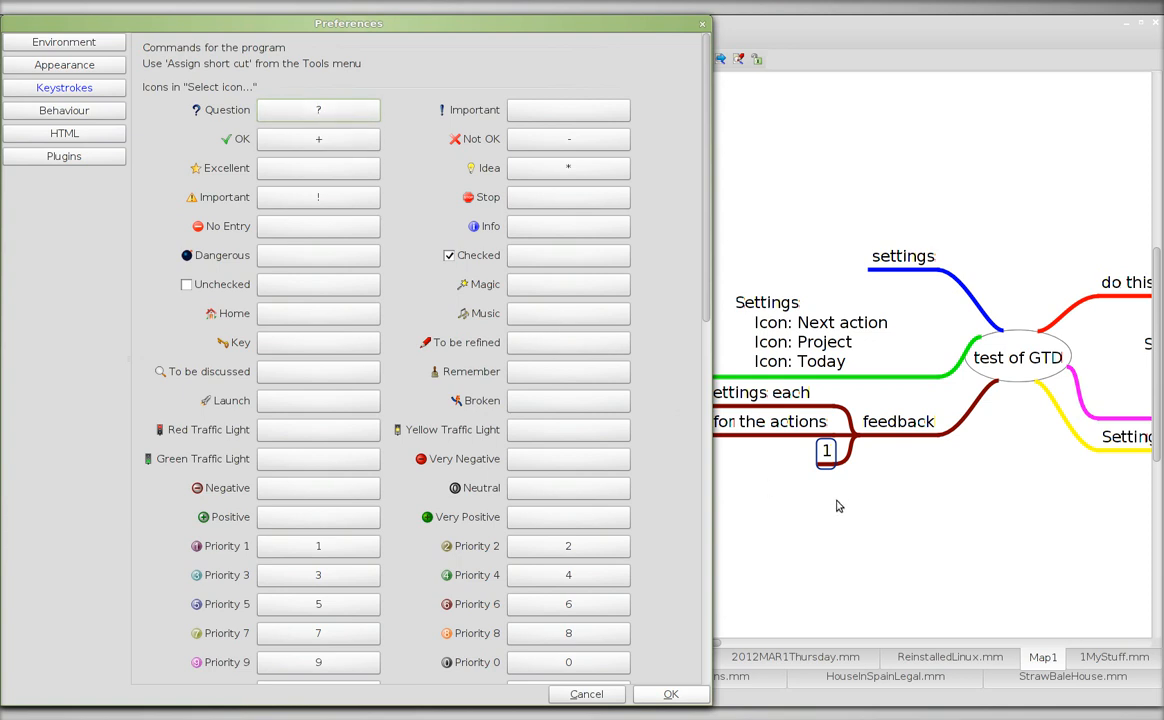
{"action": "mouse_move", "coordinate": [830, 492]}
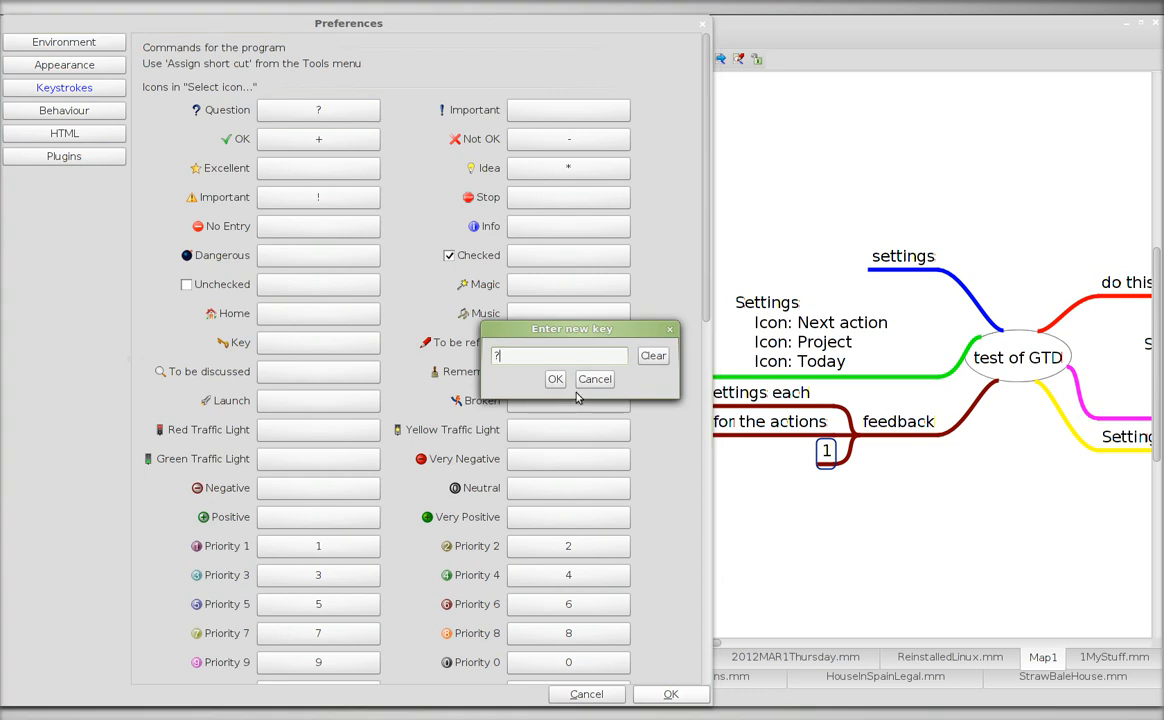
{"action": "left_click", "coordinate": [594, 380]}
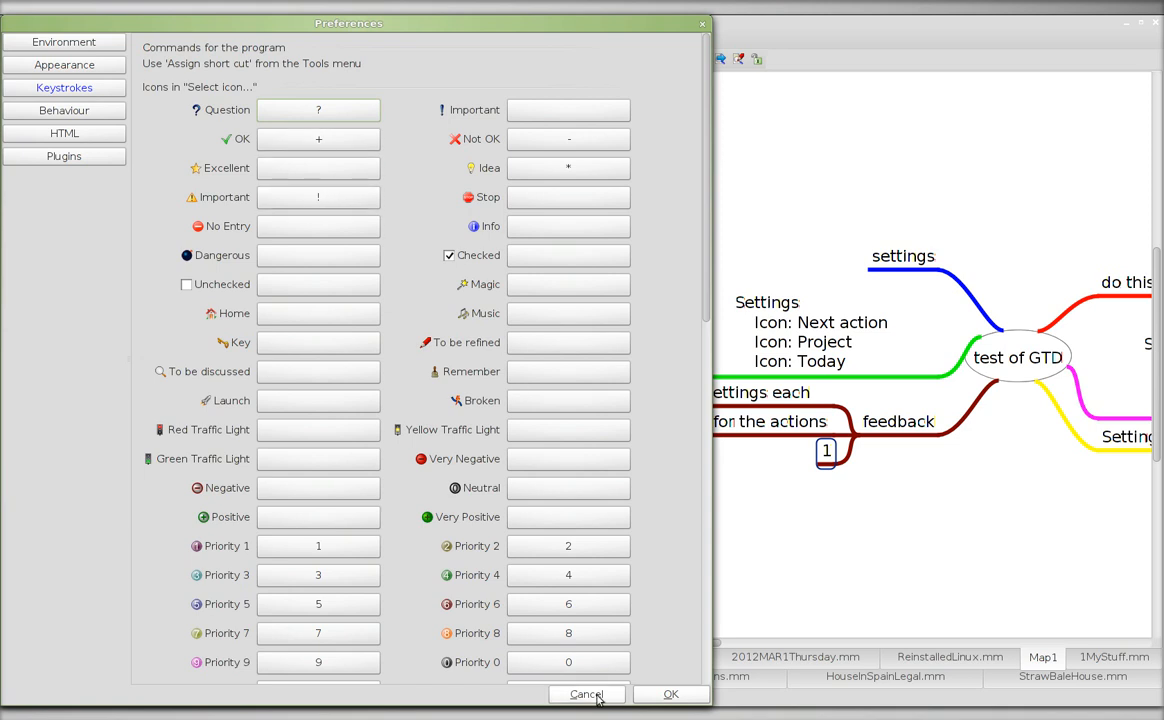
{"action": "left_click", "coordinate": [586, 694]}
{"action": "type", "text": "?"}
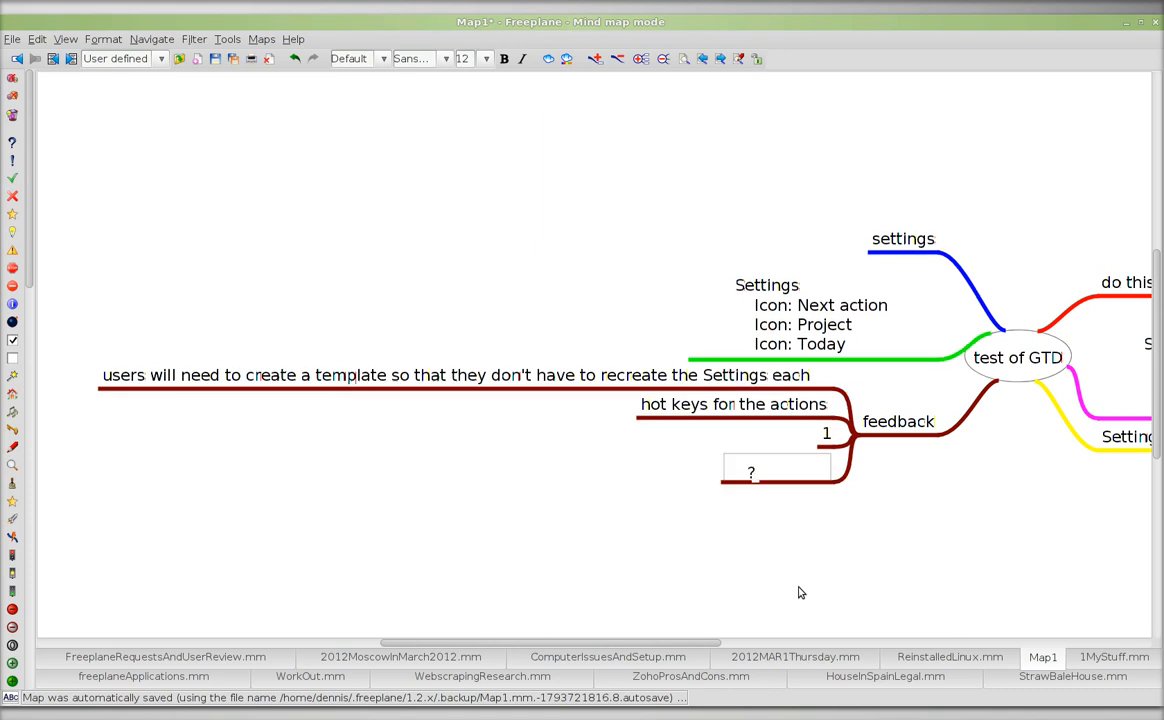
Finish the ? and + test nodes under feedback, closing the stray Edit formula dialog.
{"action": "left_click", "coordinate": [752, 472]}
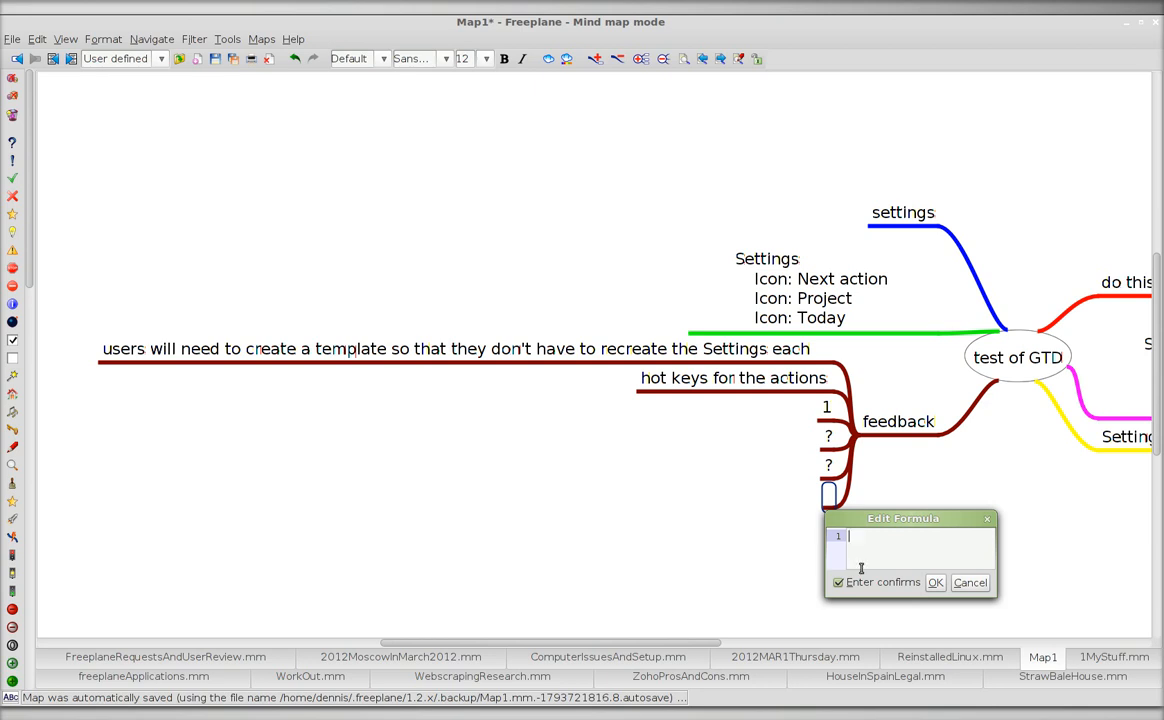
{"action": "left_click", "coordinate": [968, 582]}
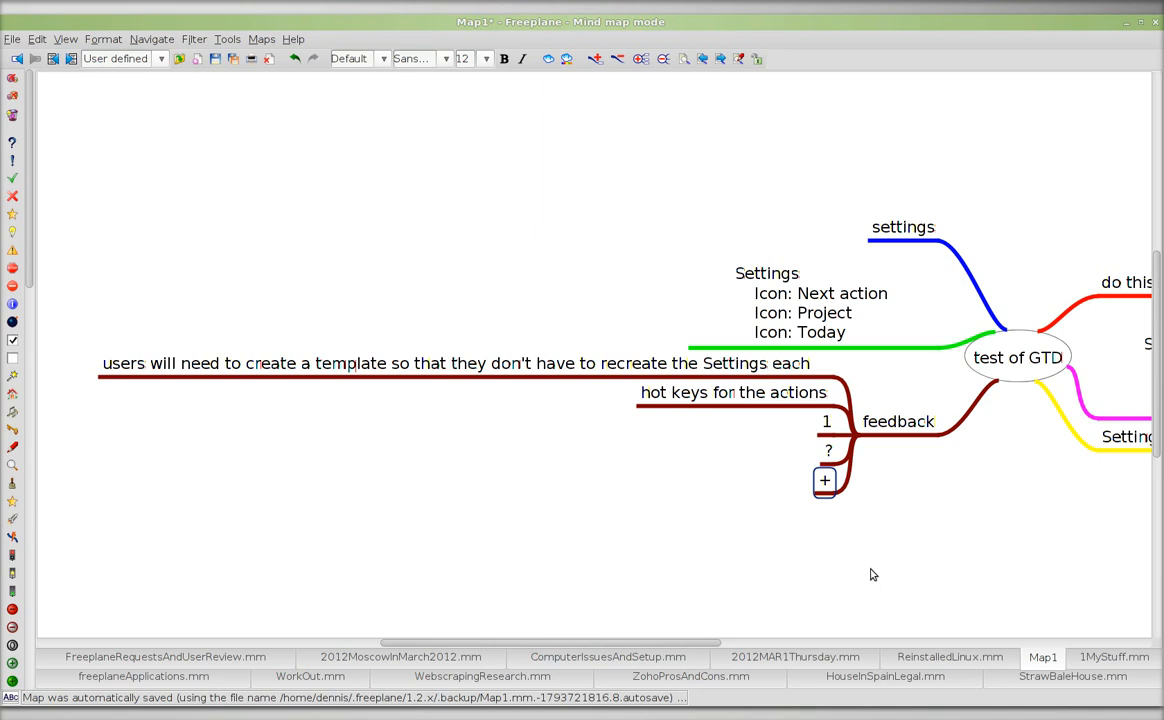
{"action": "left_click", "coordinate": [826, 420]}
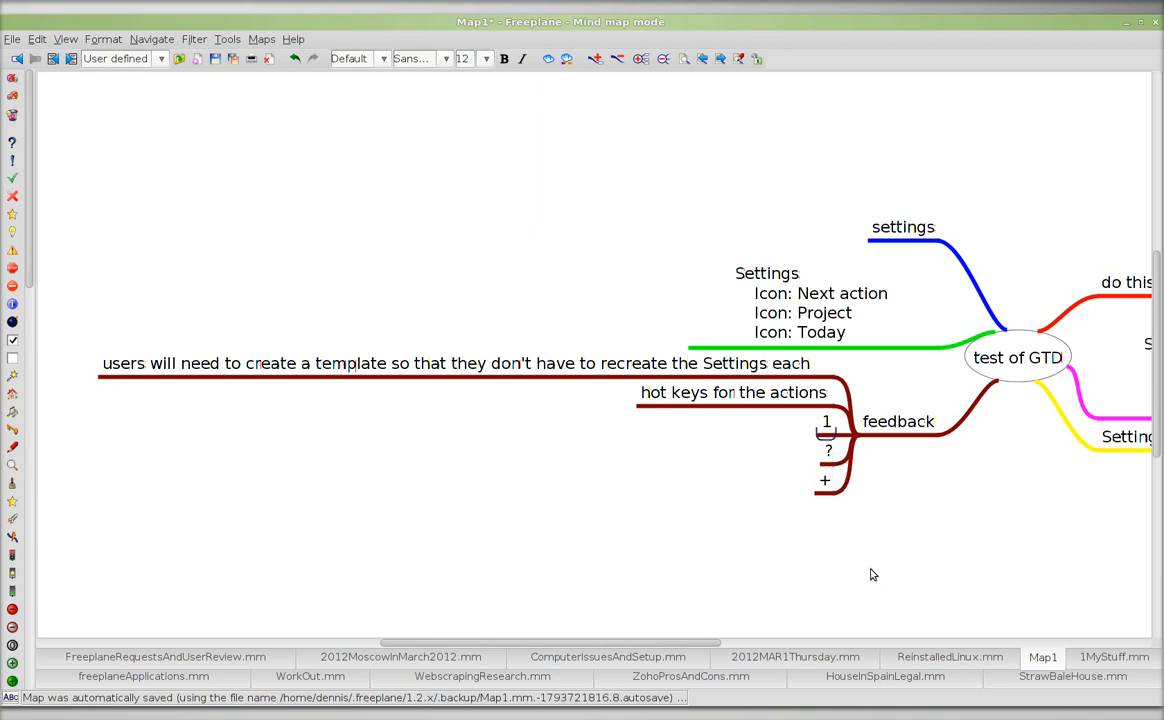
{"action": "left_click", "coordinate": [732, 392]}
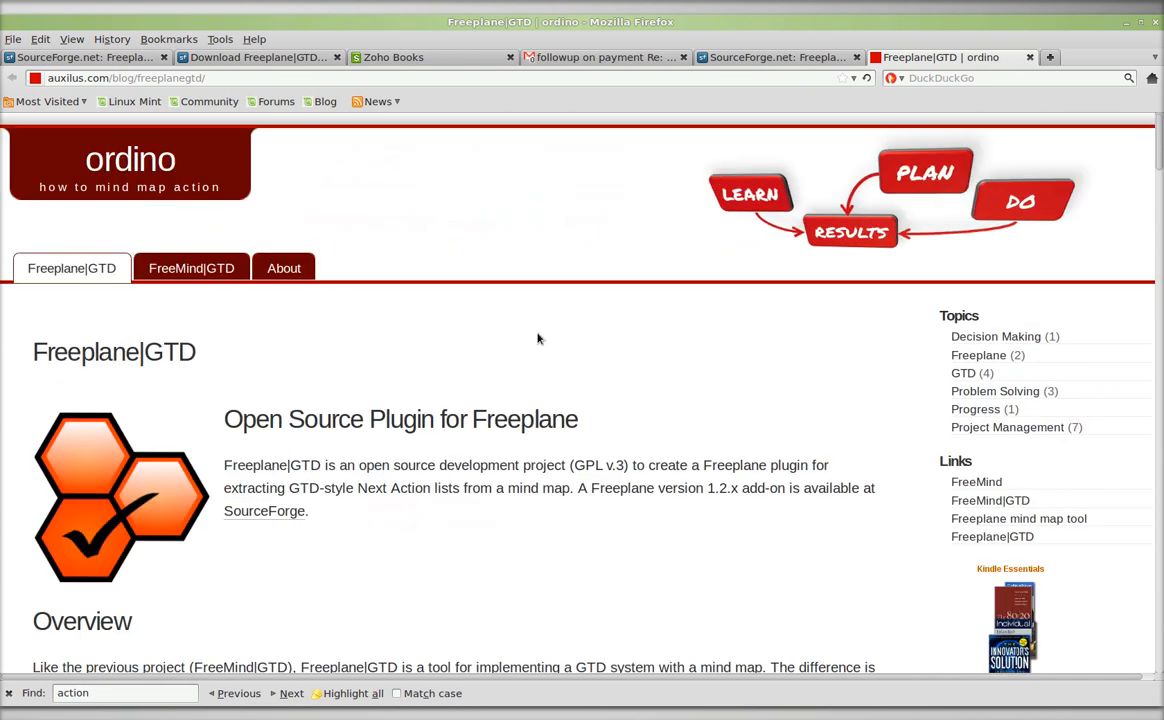
{"action": "mouse_move", "coordinate": [372, 356]}
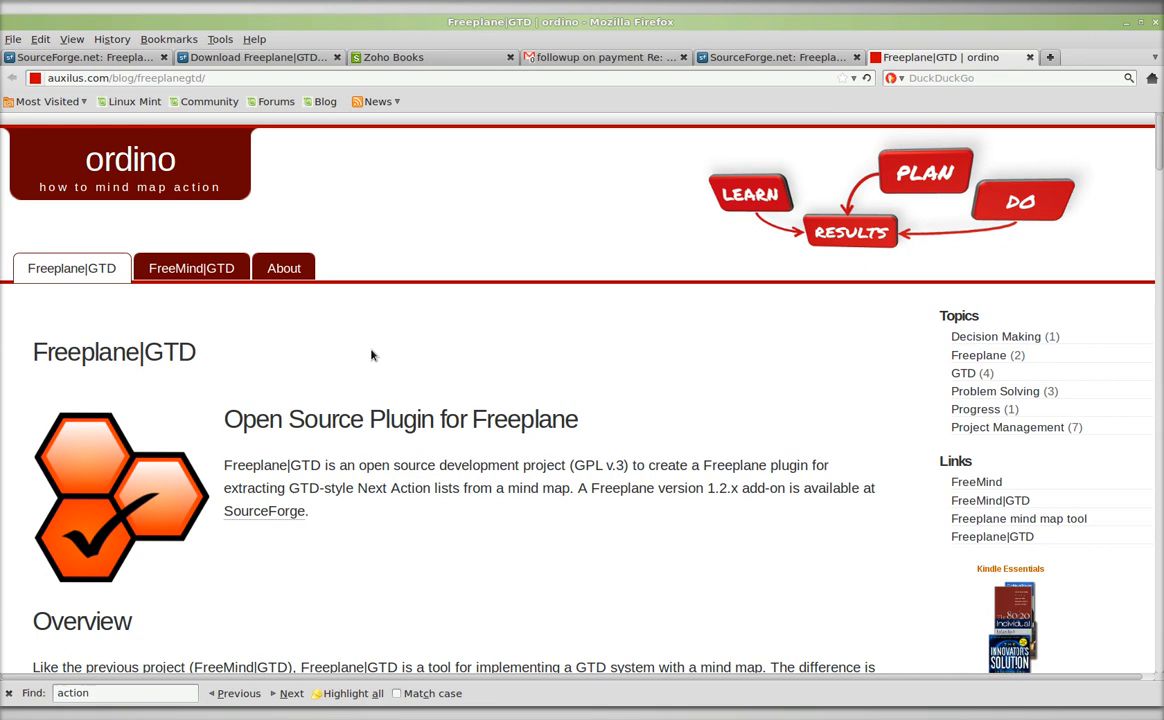
Scroll the Freeplane|GTD page to its Overview and Getting Started installation steps.
{"action": "scroll", "scroll_direction": "down", "scroll_amount": 3}
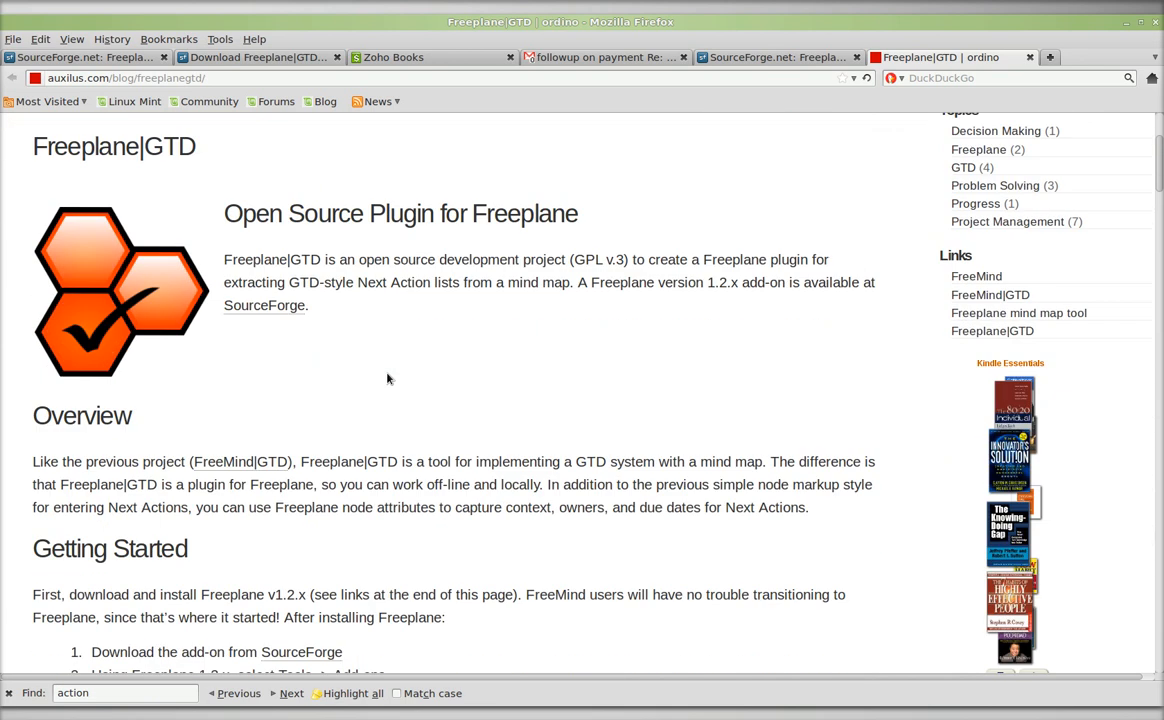
{"action": "scroll", "scroll_direction": "down", "scroll_amount": 3}
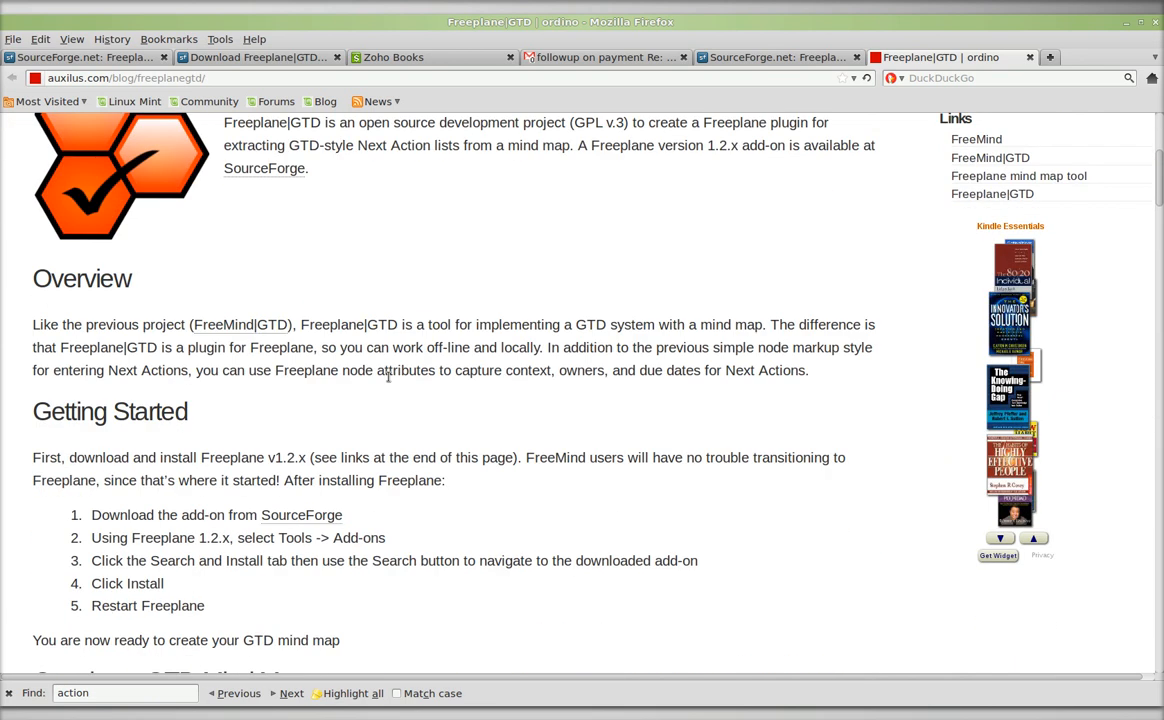